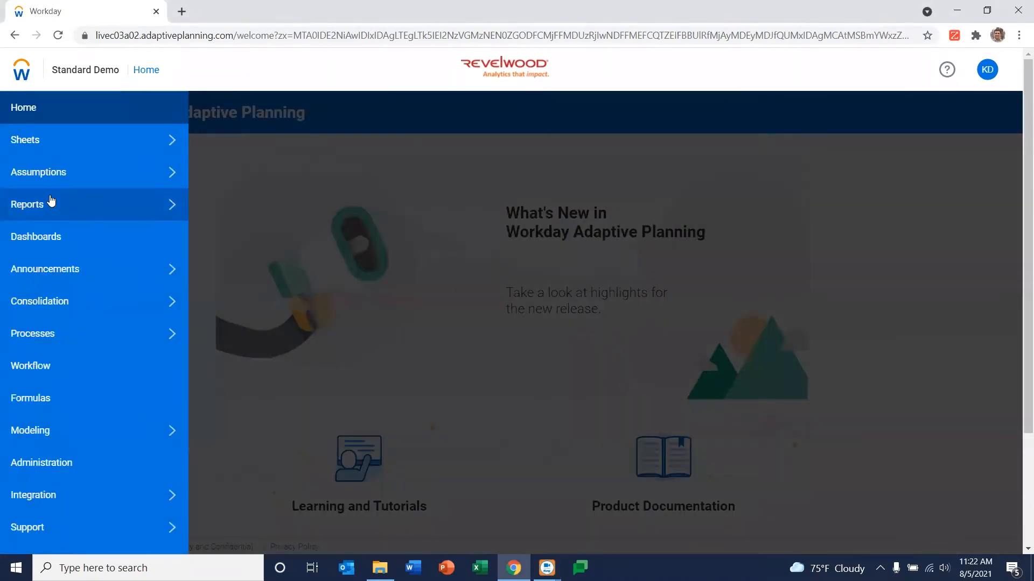
# - Go to the Dashboards area to reach the Company Summary dashboard
pyautogui.click(35, 236)
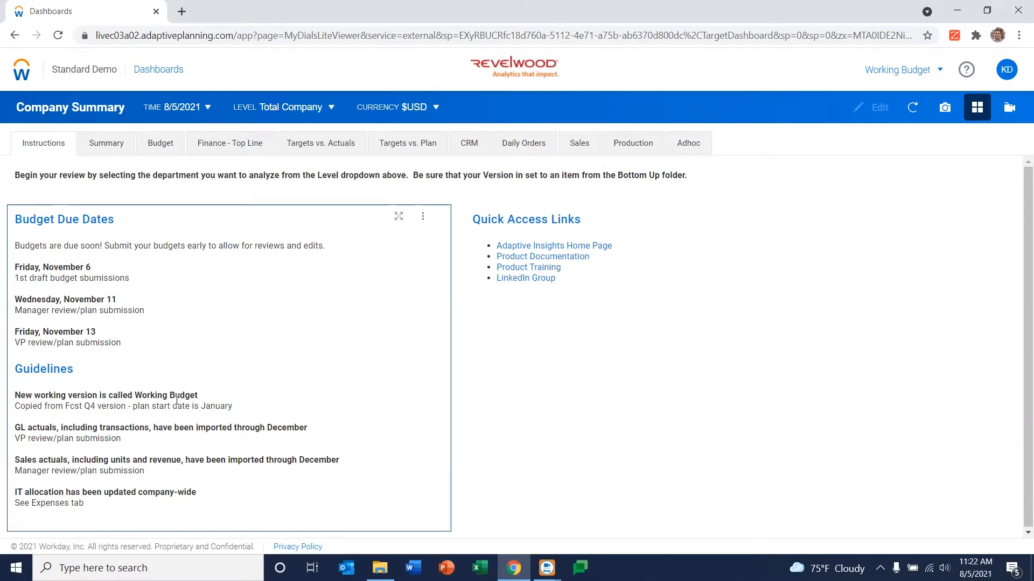
pyautogui.moveTo(235, 416)
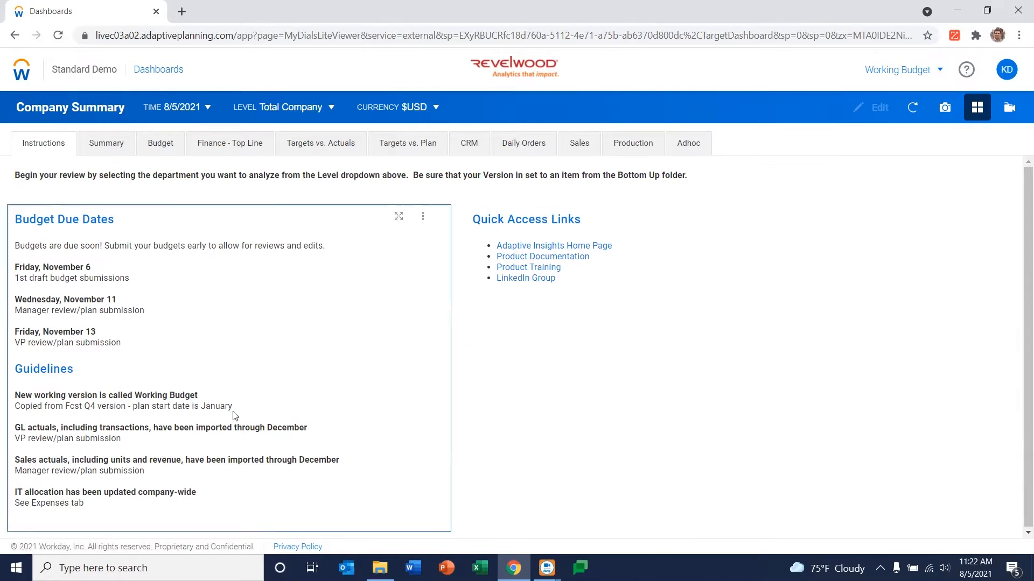
pyautogui.moveTo(224, 405)
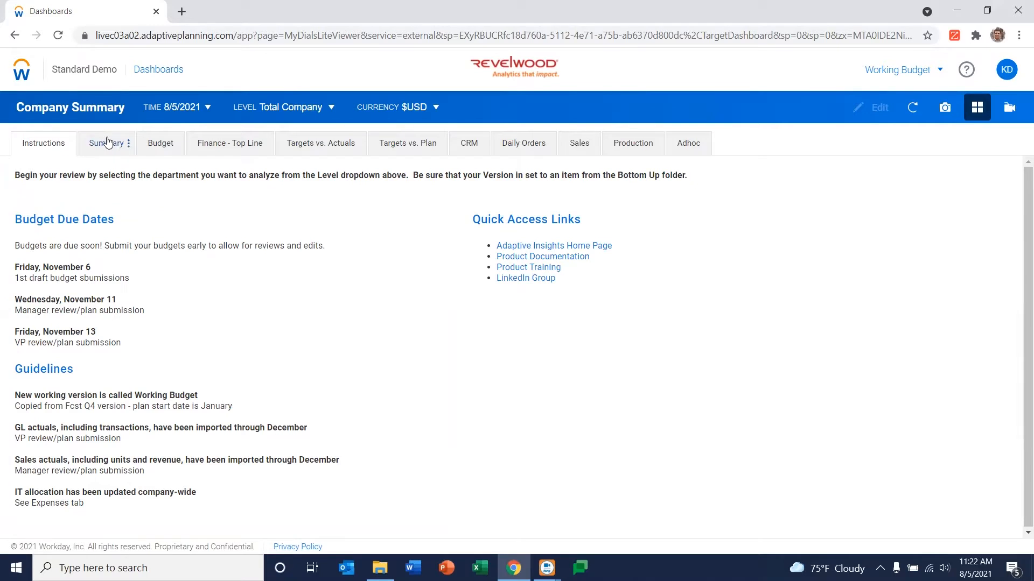
pyautogui.moveTo(110, 142)
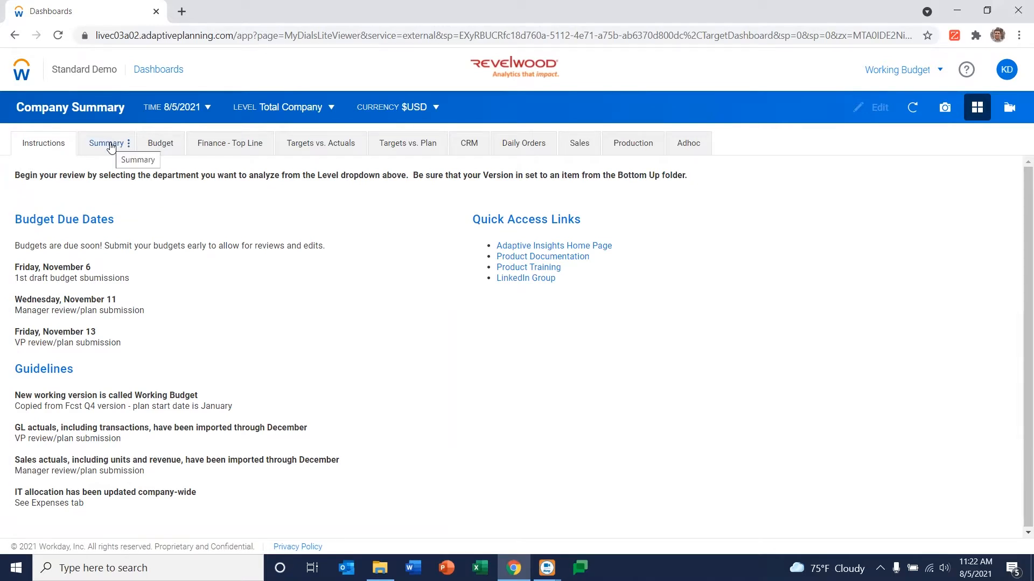
# - Page through the Summary, Budget, Finance - Top Line and Targets pages
pyautogui.click(107, 143)
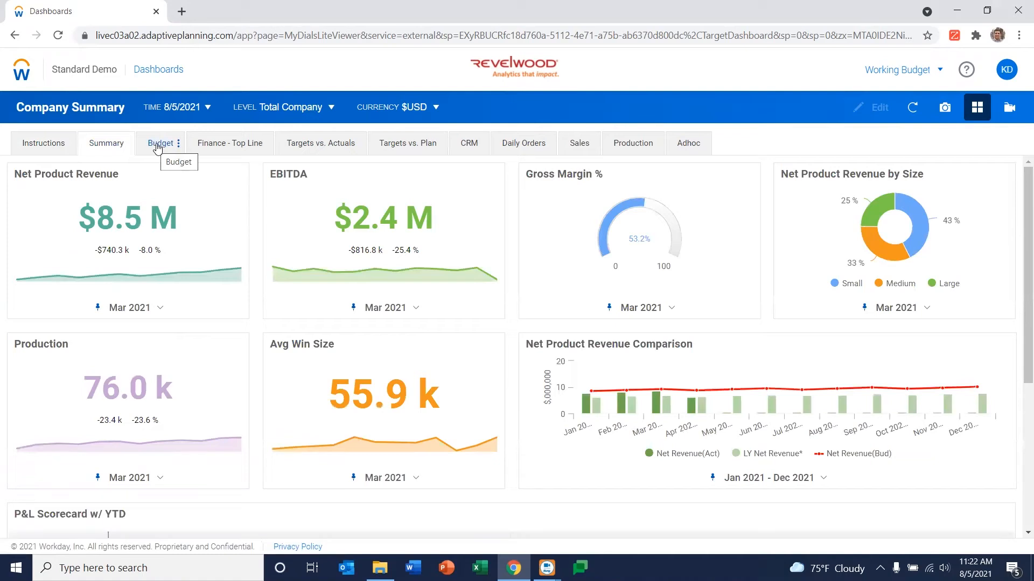
pyautogui.click(160, 143)
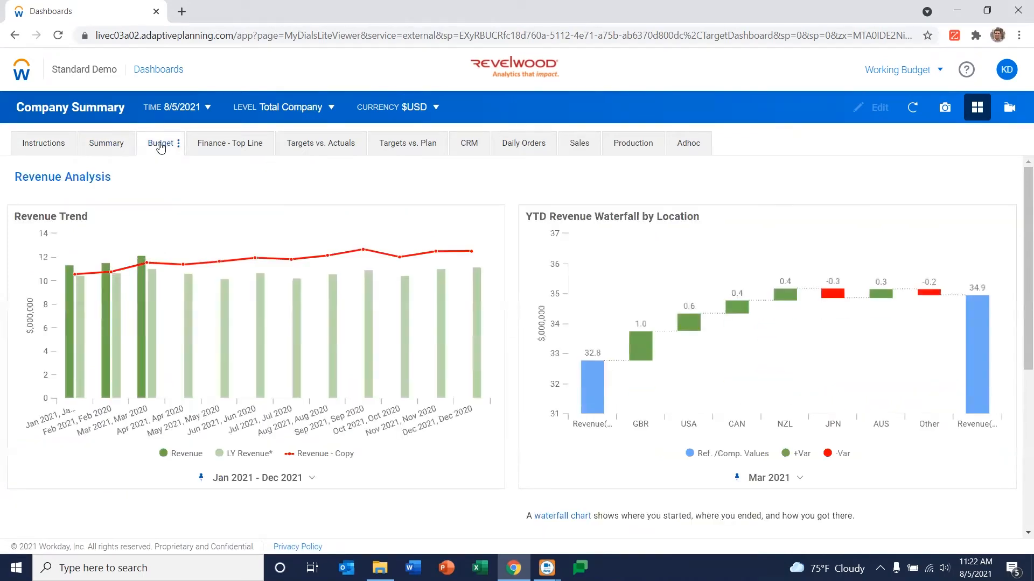
pyautogui.click(229, 143)
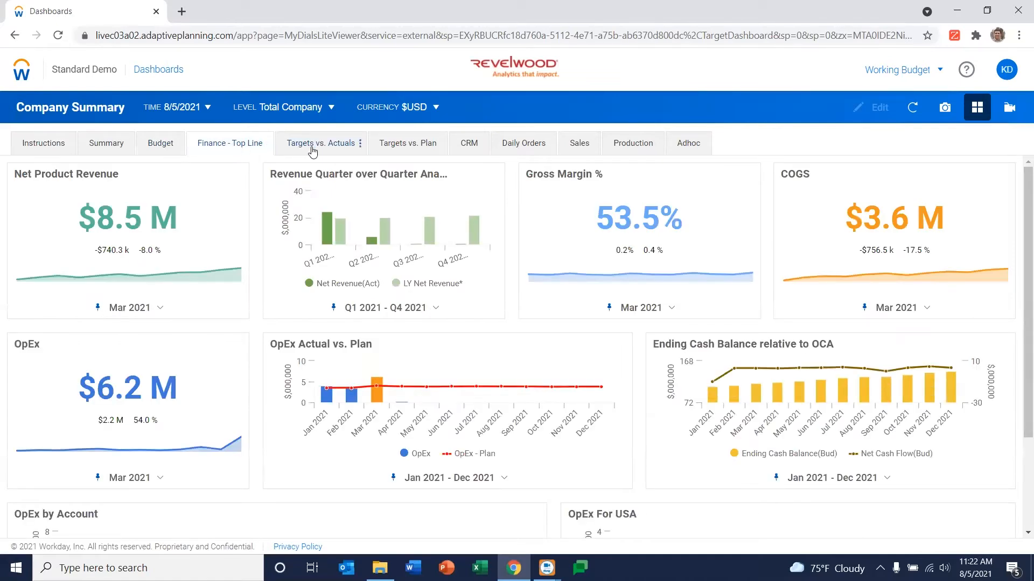
pyautogui.click(322, 143)
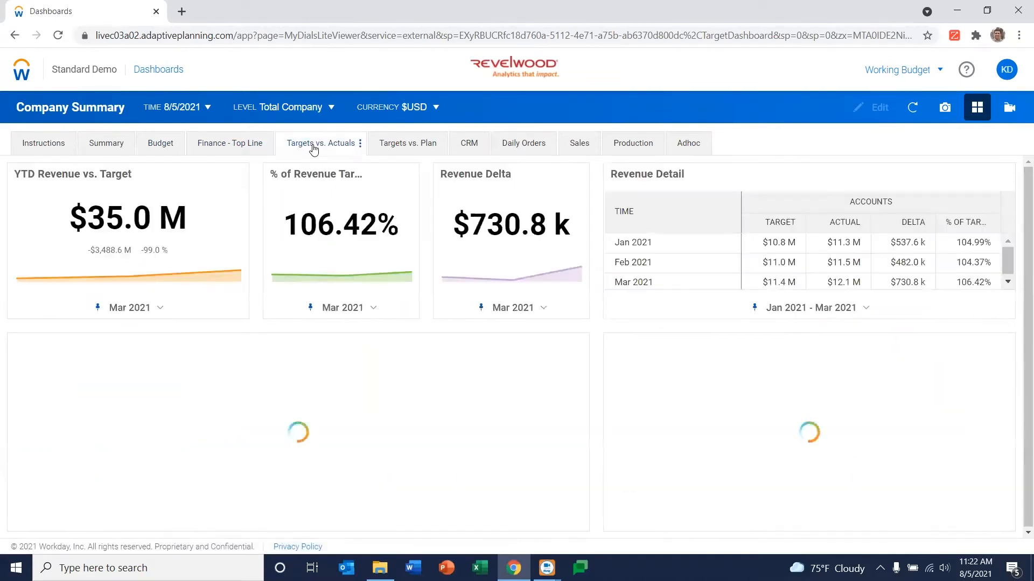
pyautogui.click(408, 143)
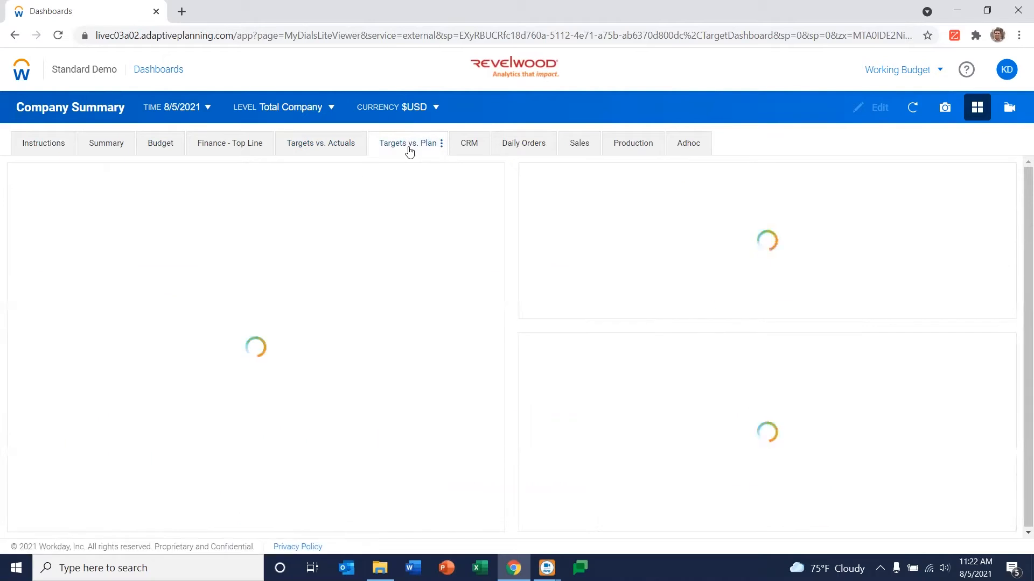
pyautogui.click(407, 143)
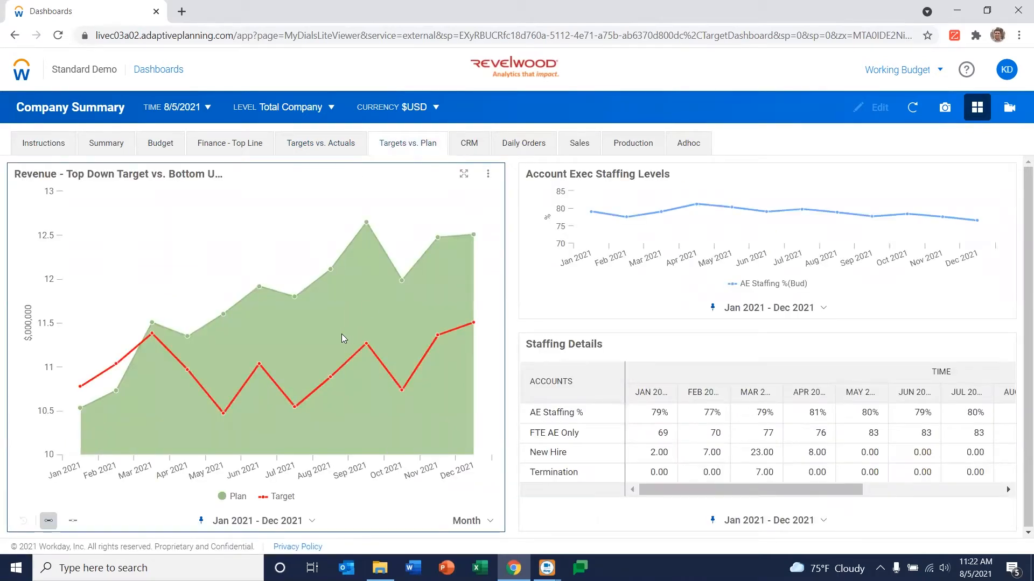
pyautogui.moveTo(337, 339)
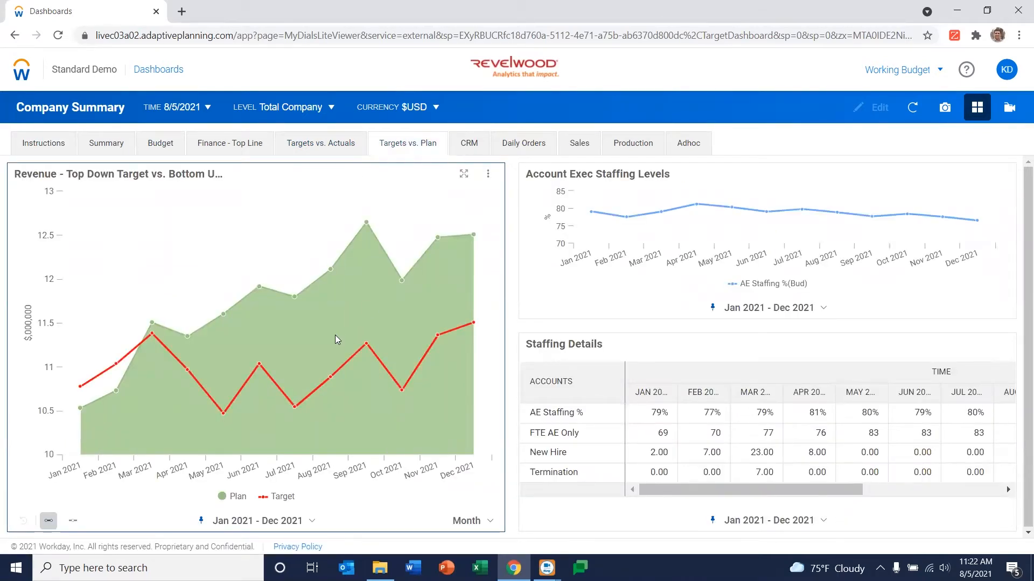
pyautogui.moveTo(428, 236)
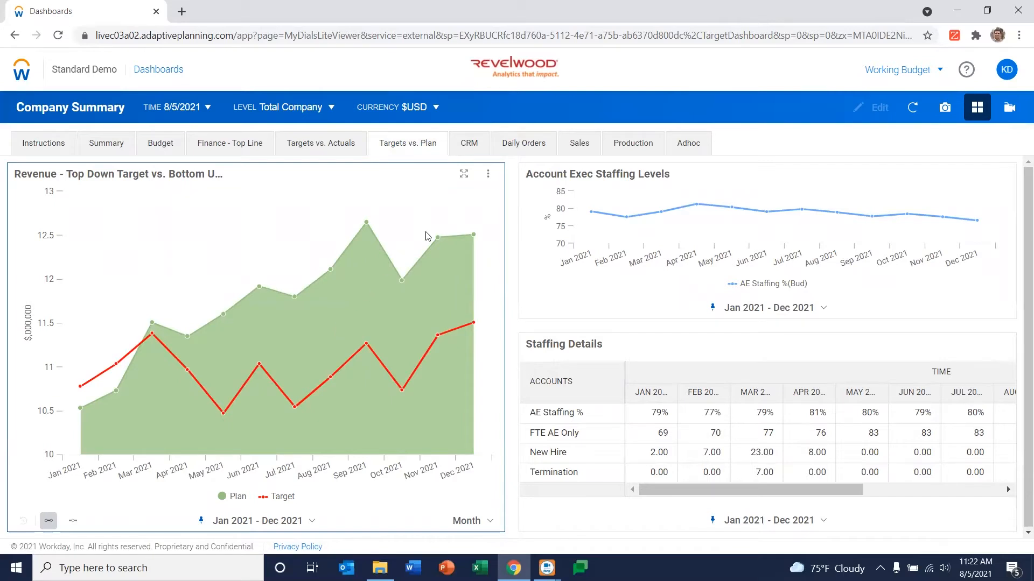
# - Continue through the CRM, Daily Orders and Sales pages, ending on Production
pyautogui.click(469, 143)
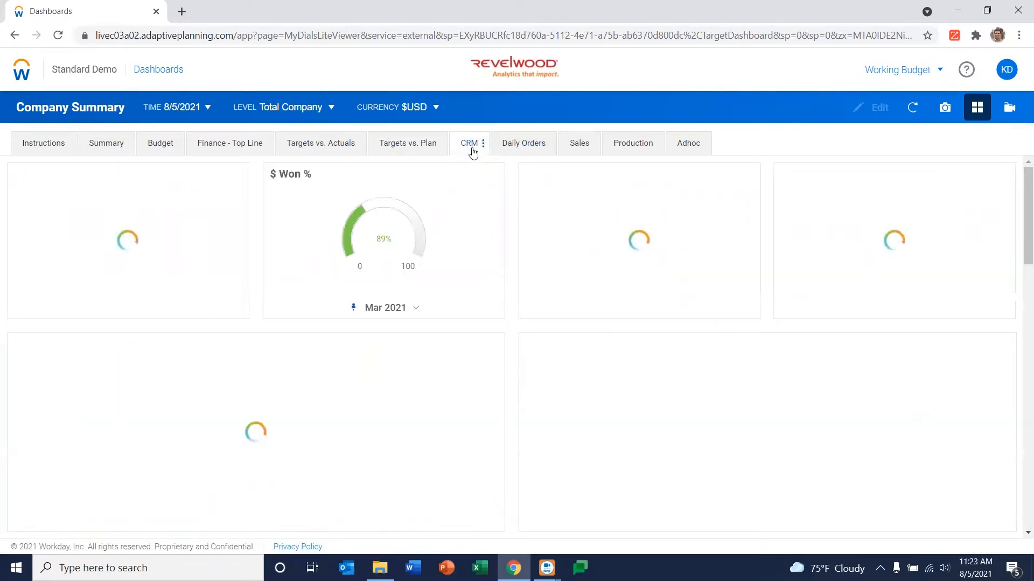
pyautogui.click(469, 144)
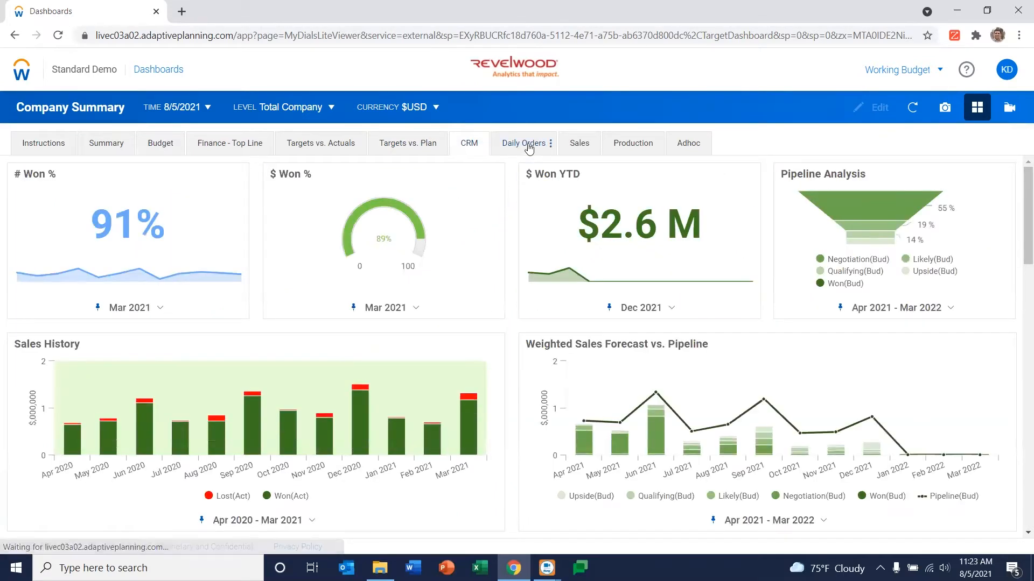
pyautogui.click(524, 144)
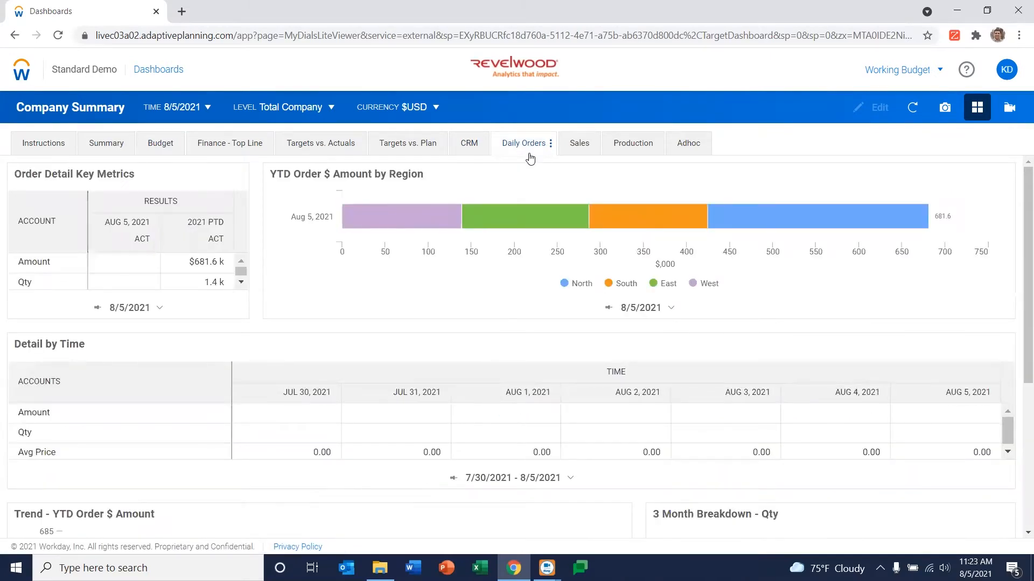
pyautogui.click(579, 143)
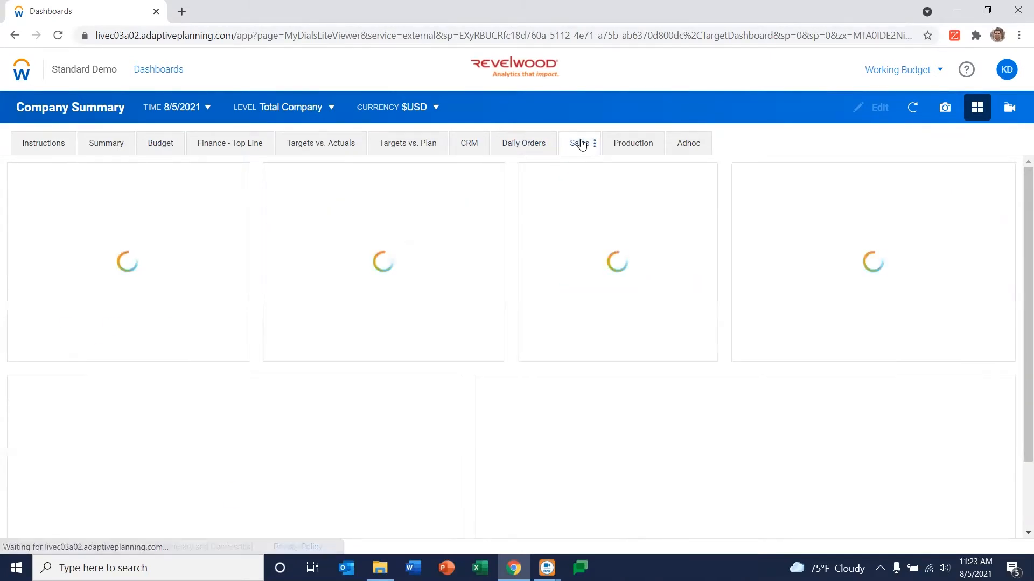
pyautogui.click(576, 143)
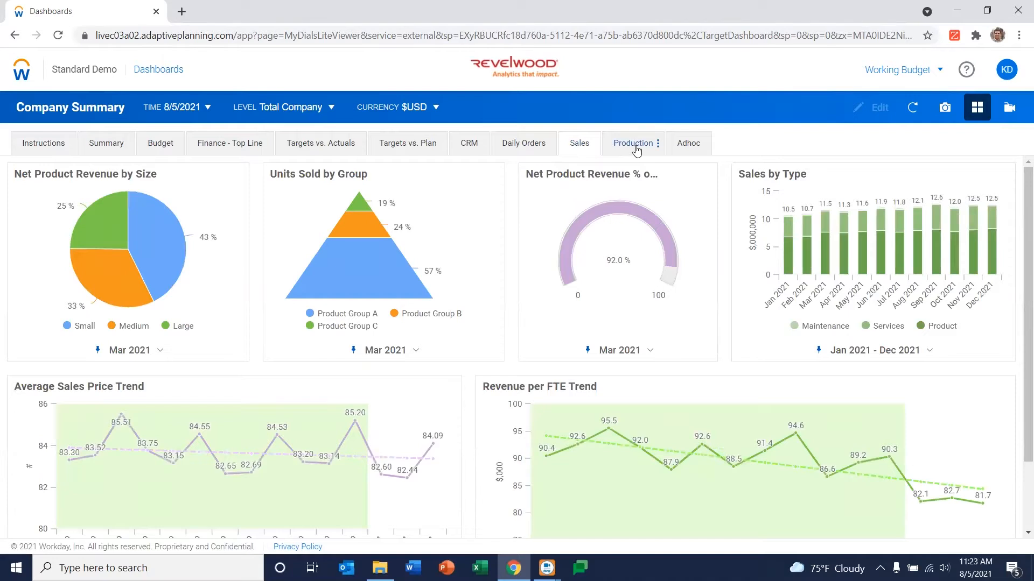
pyautogui.click(633, 143)
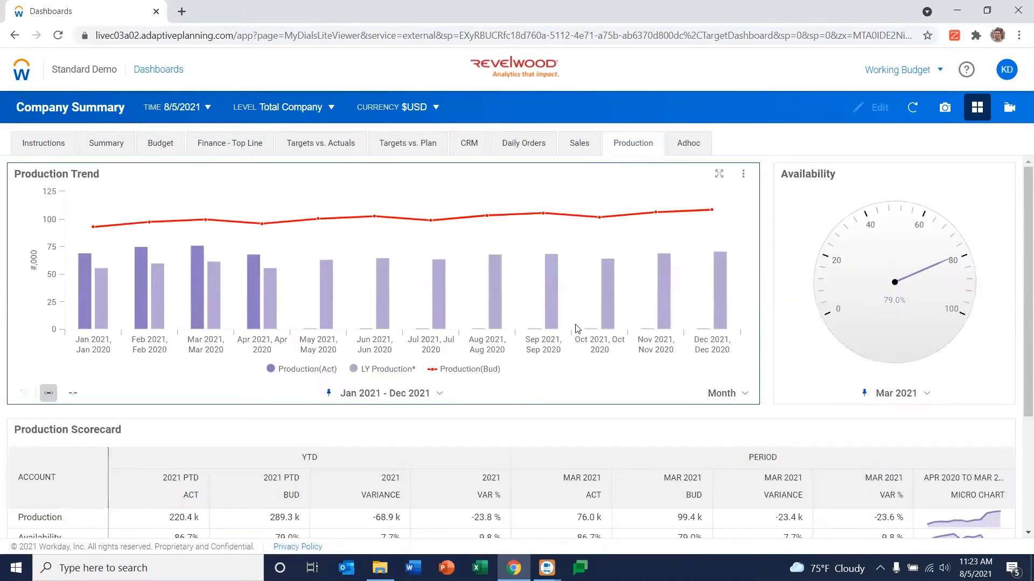
pyautogui.moveTo(560, 314)
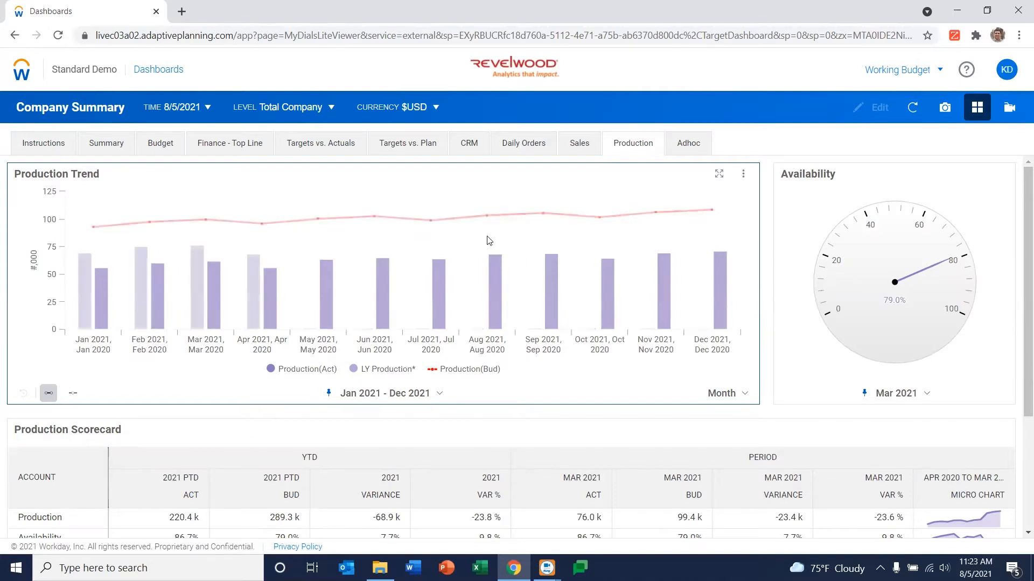
# - Return to the Finance - Top Line page with revenue, margin, COGS and OpEx figures
pyautogui.click(229, 143)
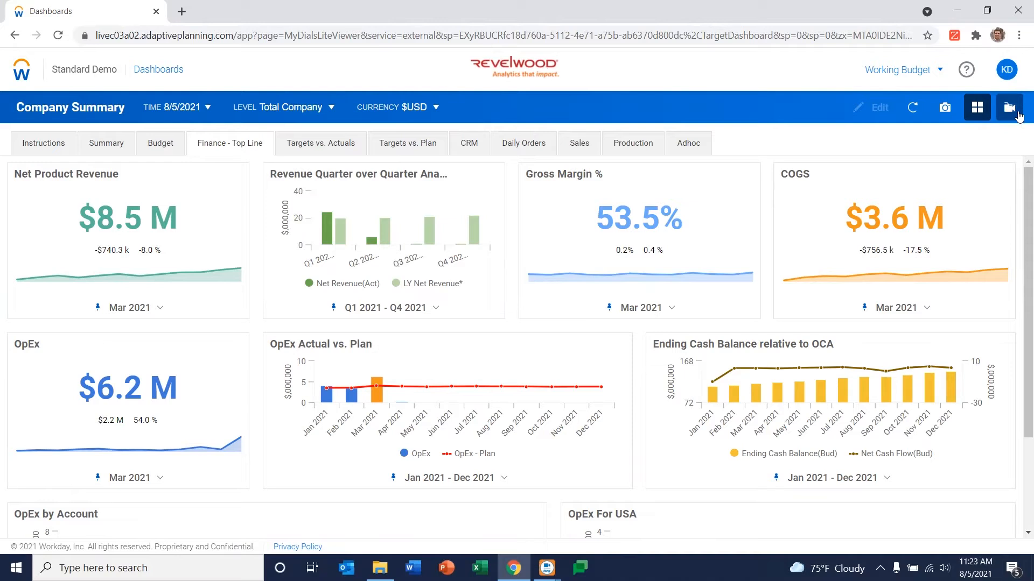
pyautogui.click(1008, 107)
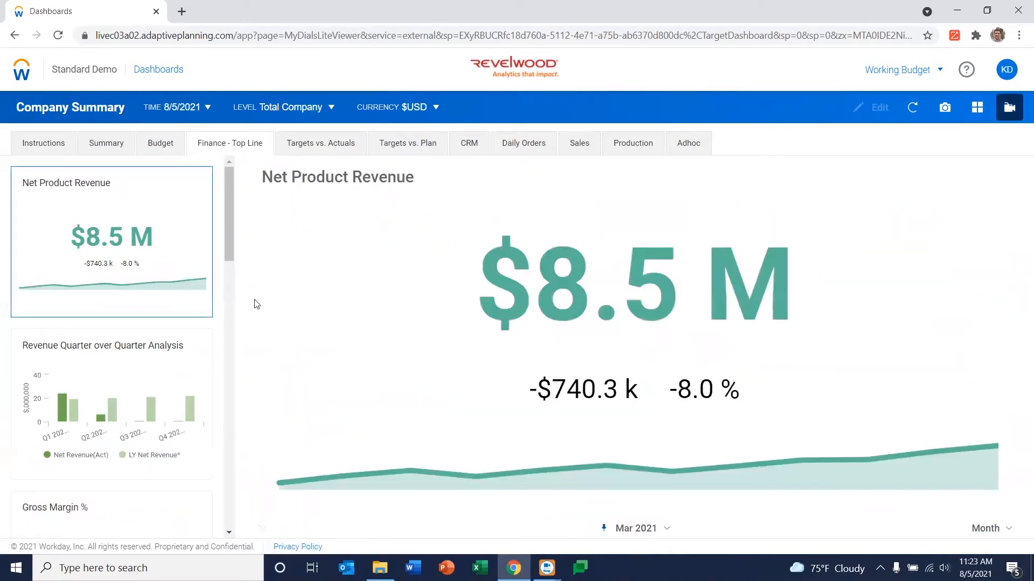
pyautogui.moveTo(447, 345)
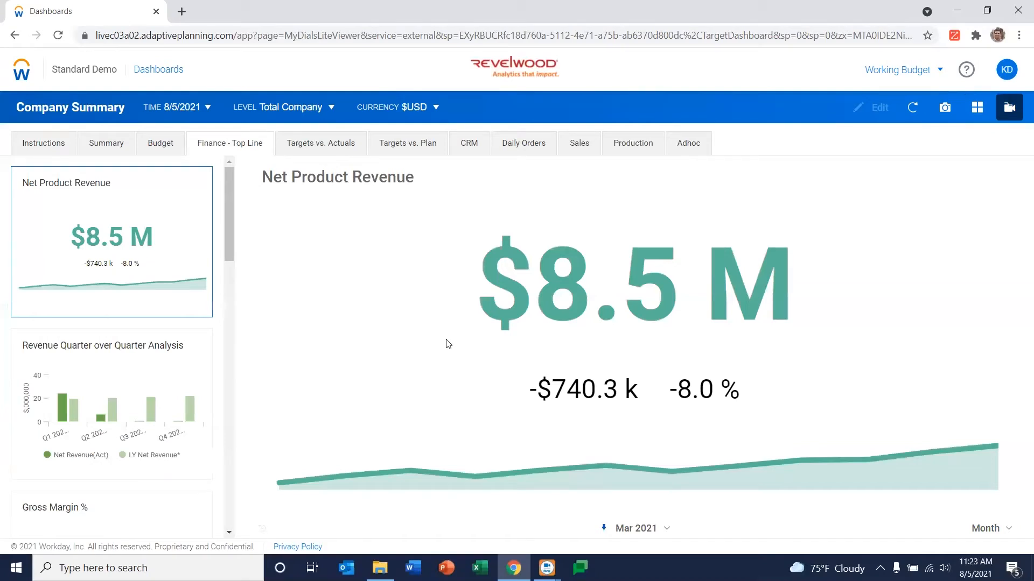
pyautogui.moveTo(129, 409)
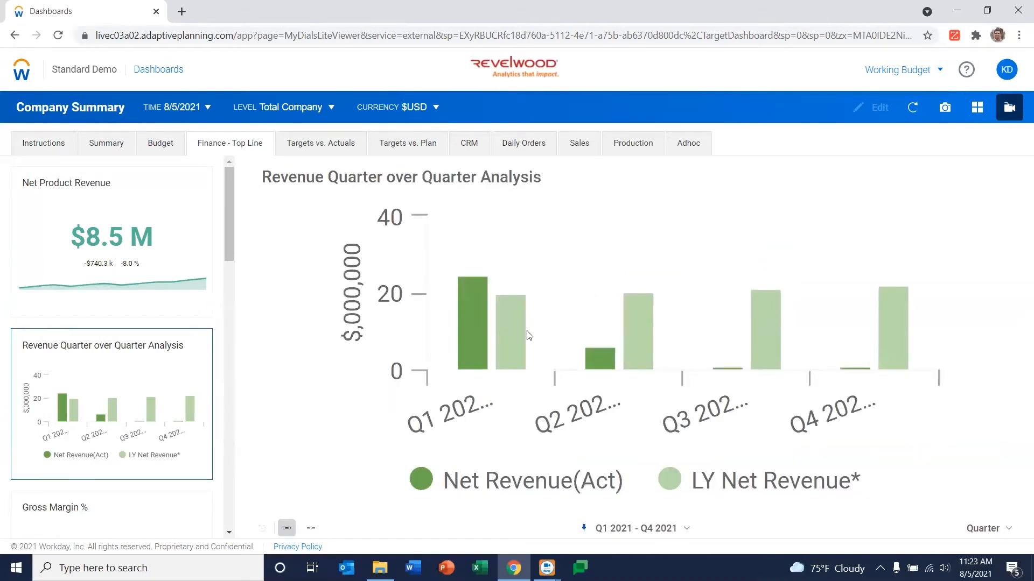
pyautogui.click(976, 107)
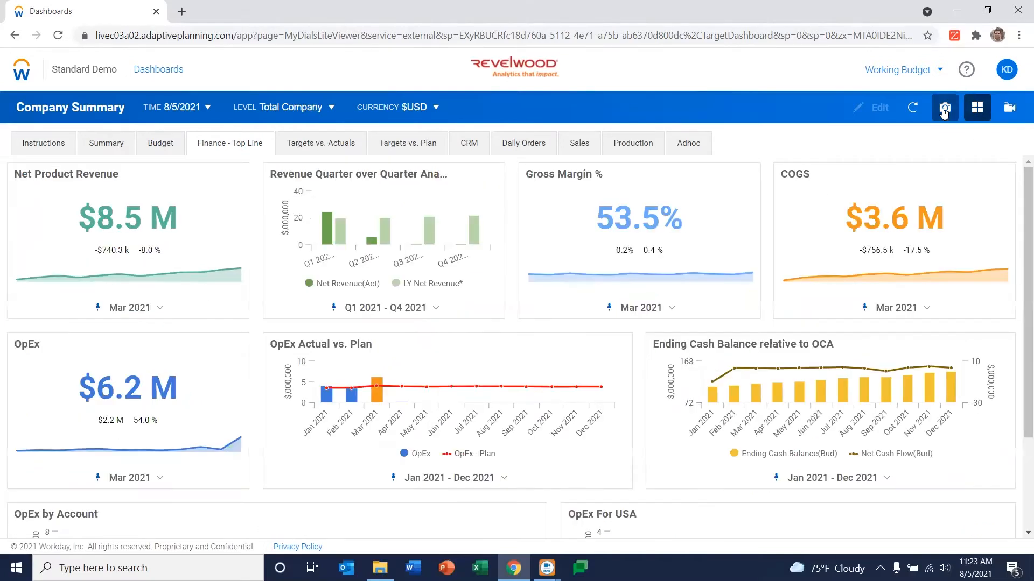
# - Start a new snapshot schedule from the snapshot options, then dismiss it unsaved
pyautogui.click(944, 106)
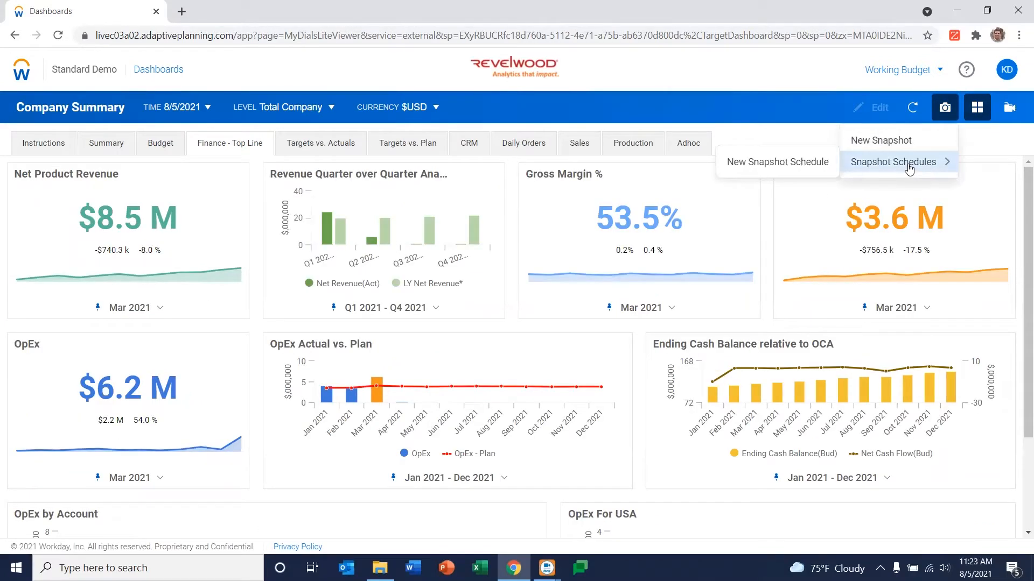
pyautogui.moveTo(788, 167)
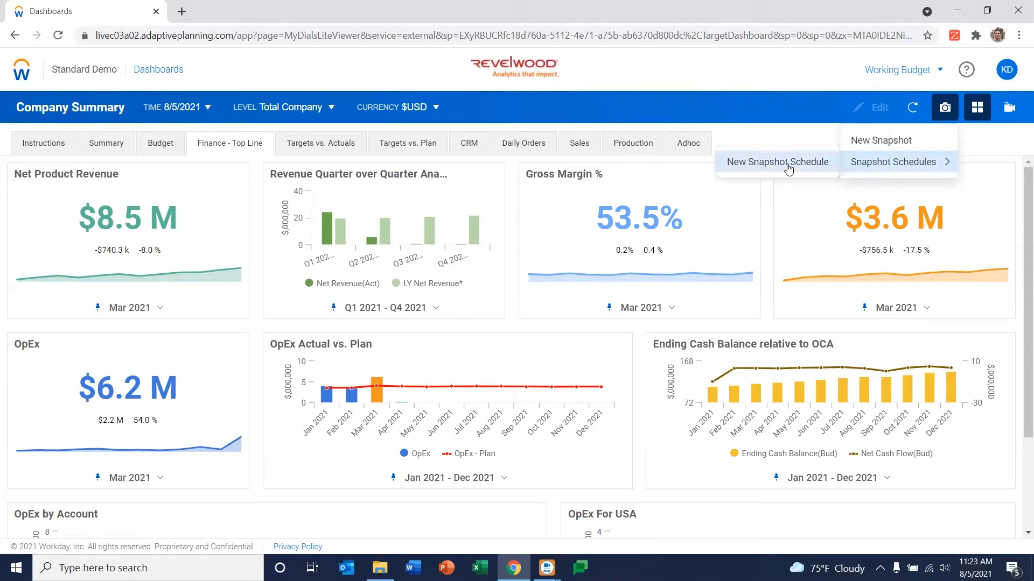
pyautogui.click(777, 161)
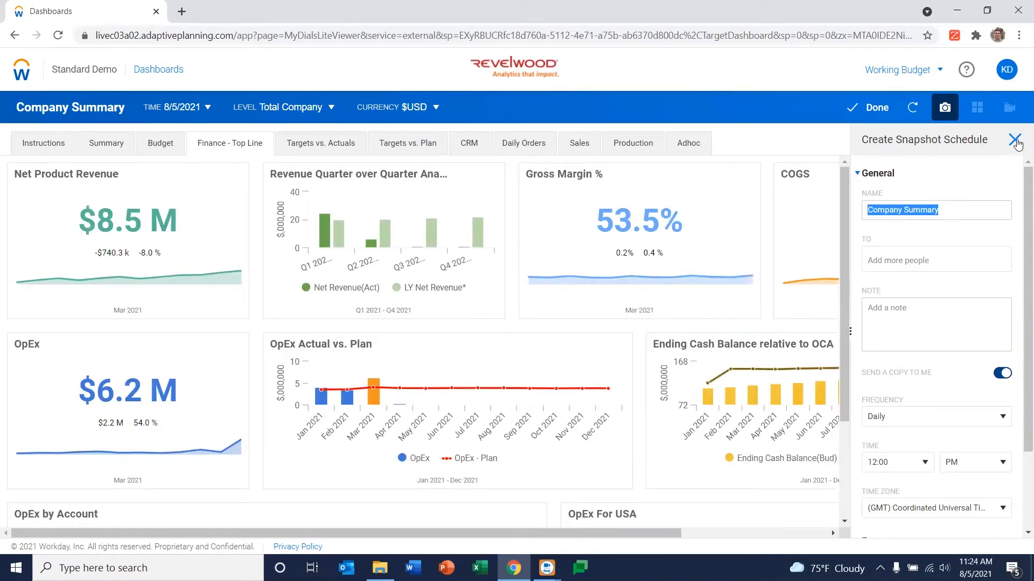
pyautogui.click(1014, 139)
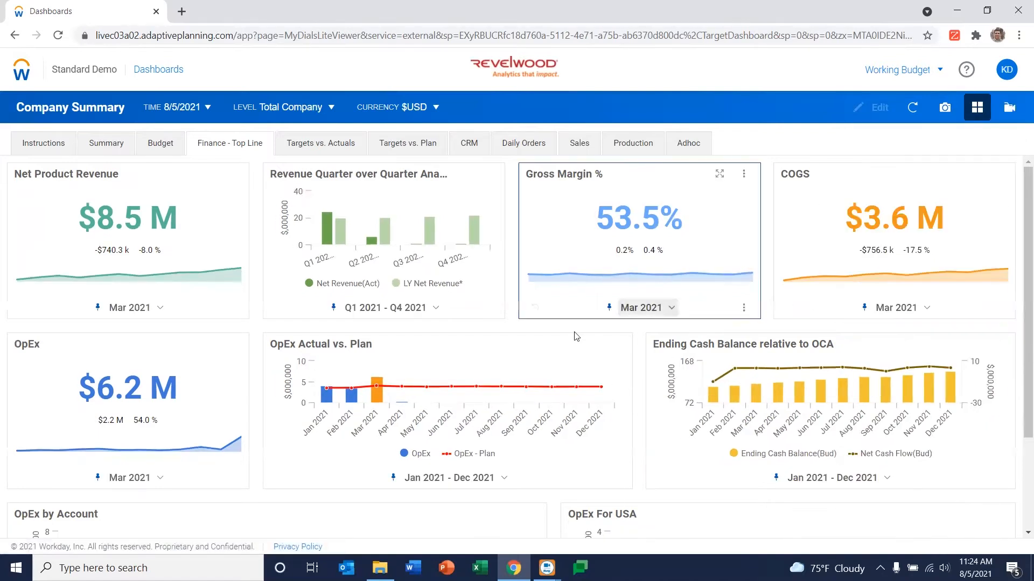
pyautogui.moveTo(159, 312)
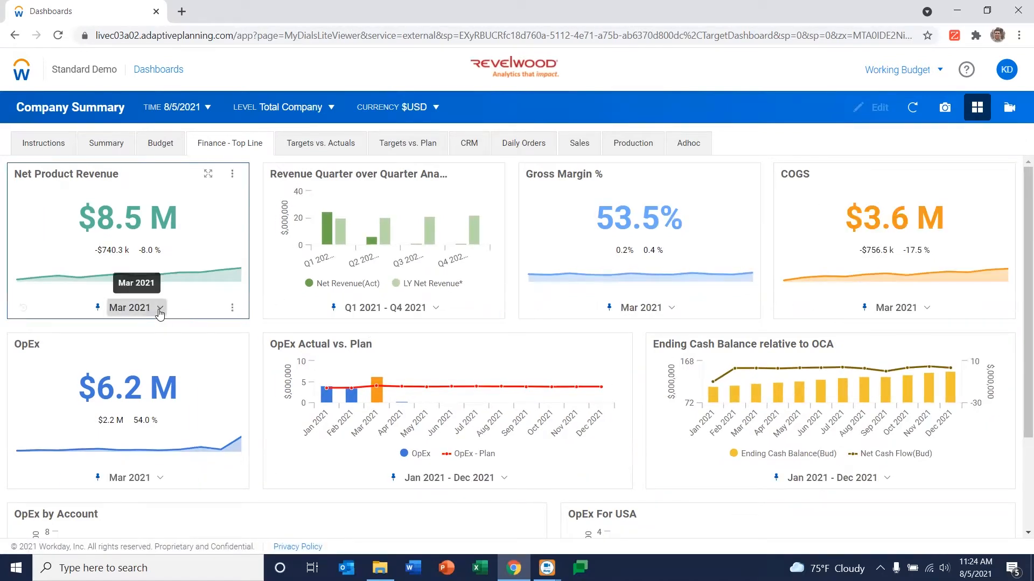
# - Show the Net Product Revenue tile's options offering Download Image
pyautogui.click(159, 308)
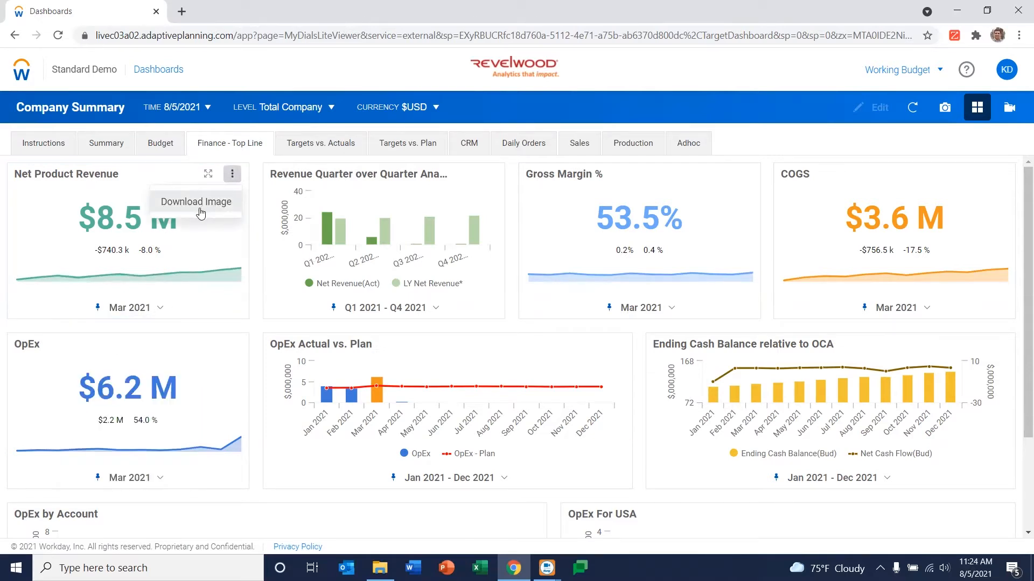
pyautogui.moveTo(351, 217)
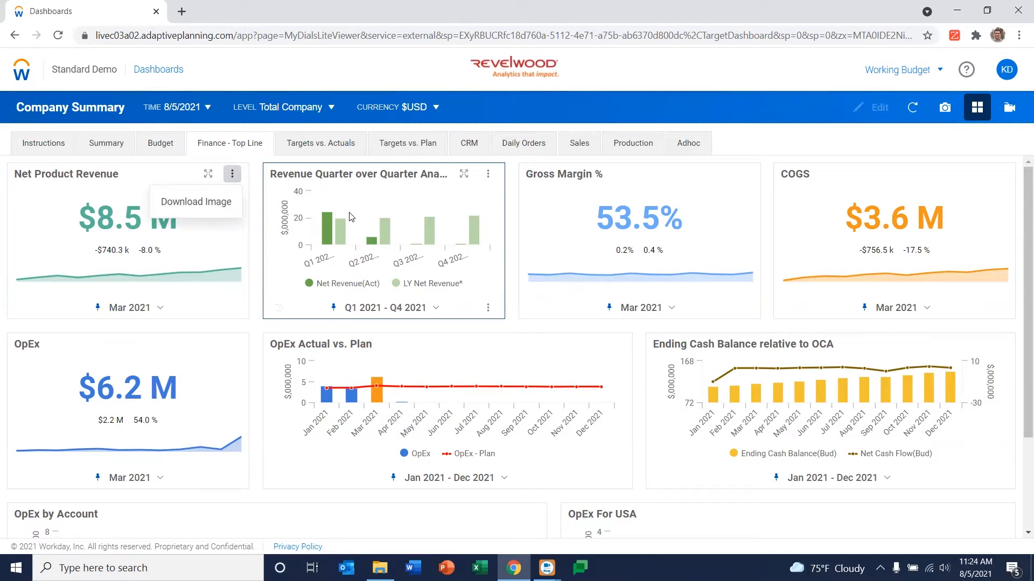
pyautogui.moveTo(386, 199)
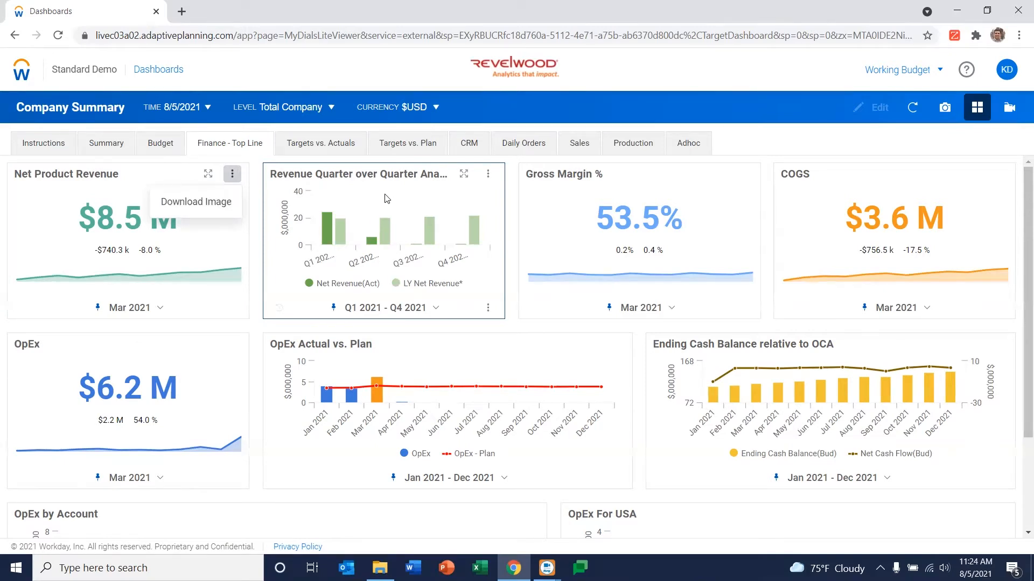
pyautogui.moveTo(355, 219)
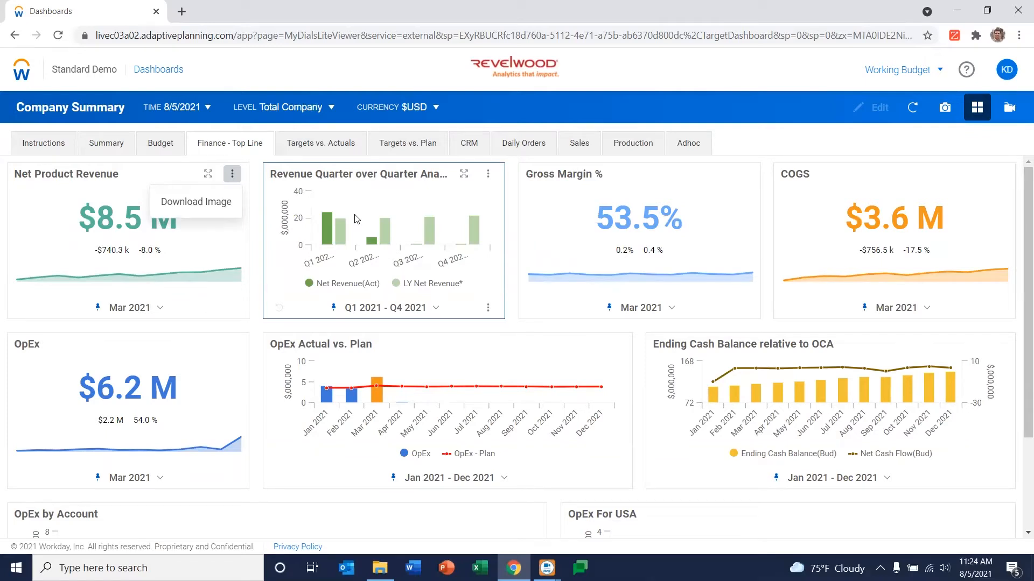
pyautogui.moveTo(357, 188)
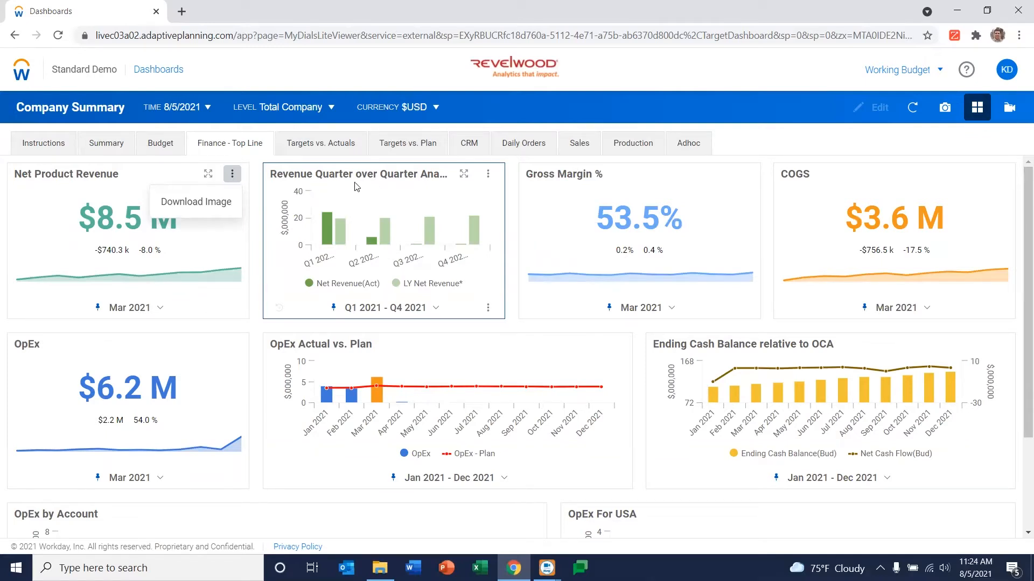
pyautogui.moveTo(325, 229)
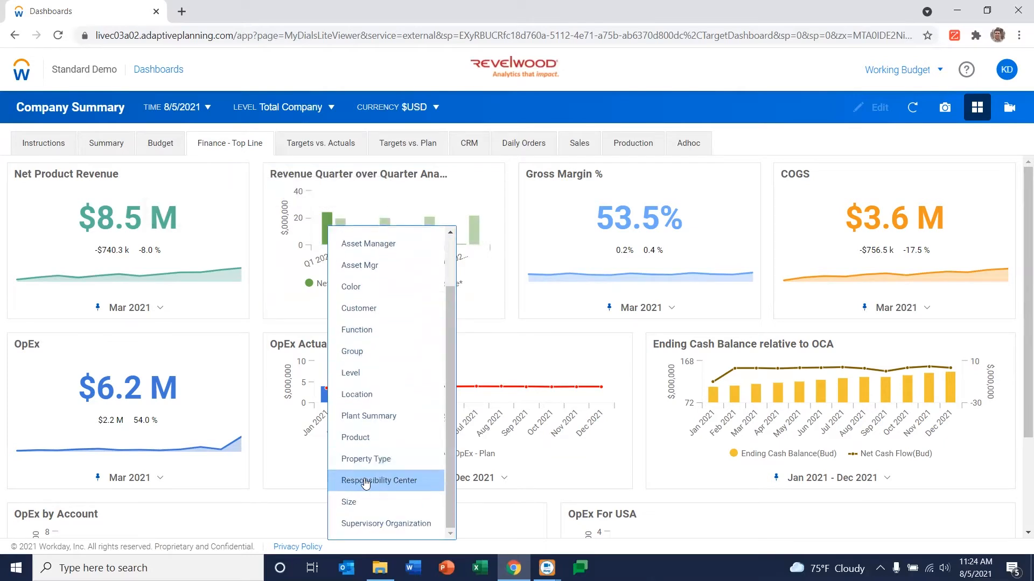
pyautogui.moveTo(377, 406)
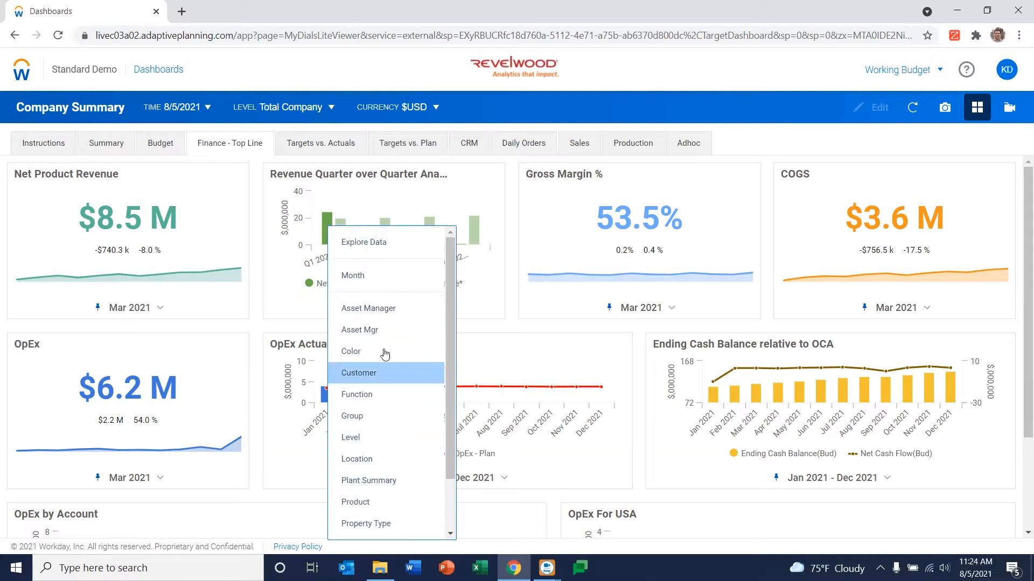
pyautogui.scroll(-3)
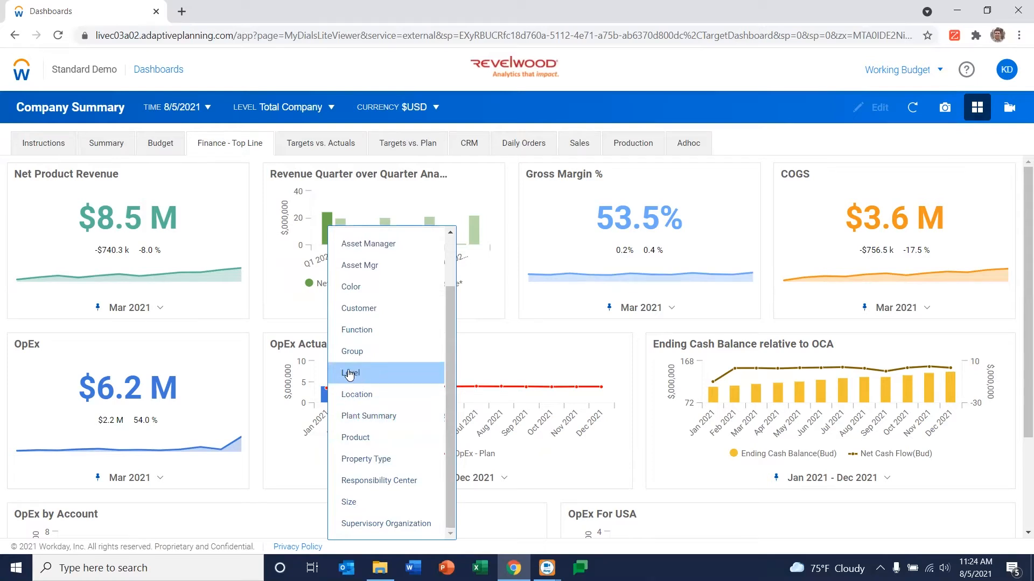
pyautogui.click(350, 372)
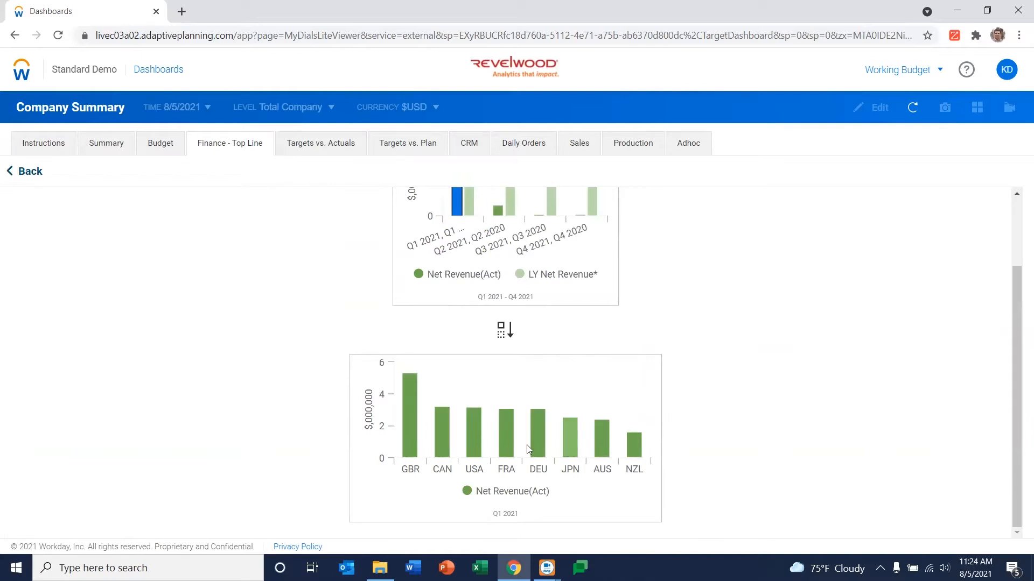
pyautogui.moveTo(409, 407)
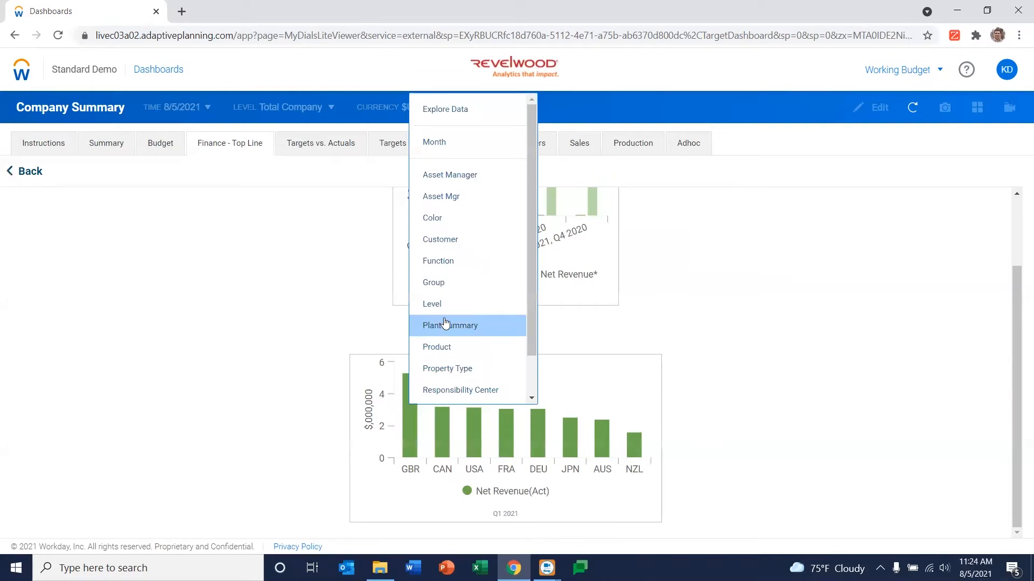
pyautogui.moveTo(439, 239)
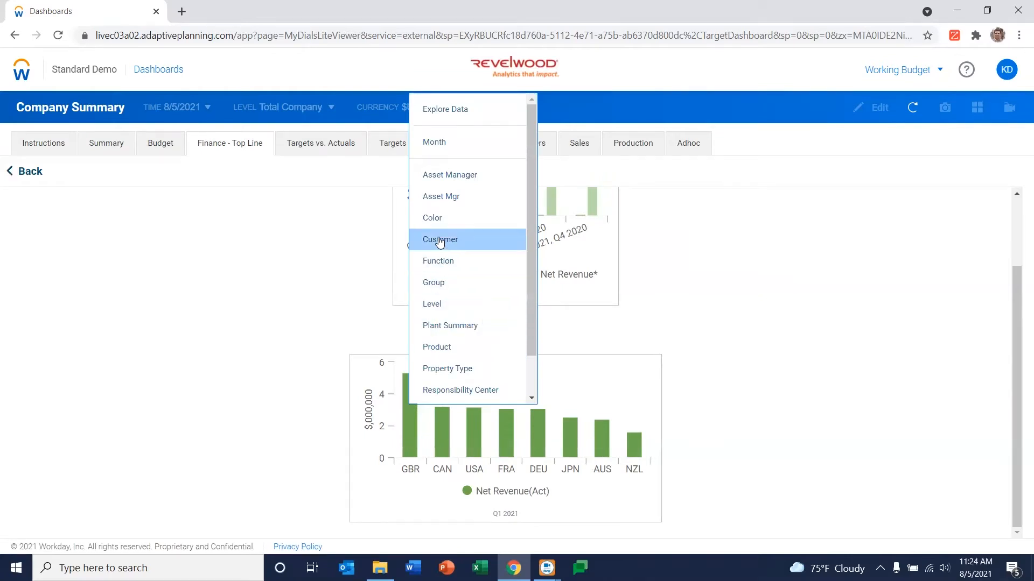
pyautogui.click(440, 239)
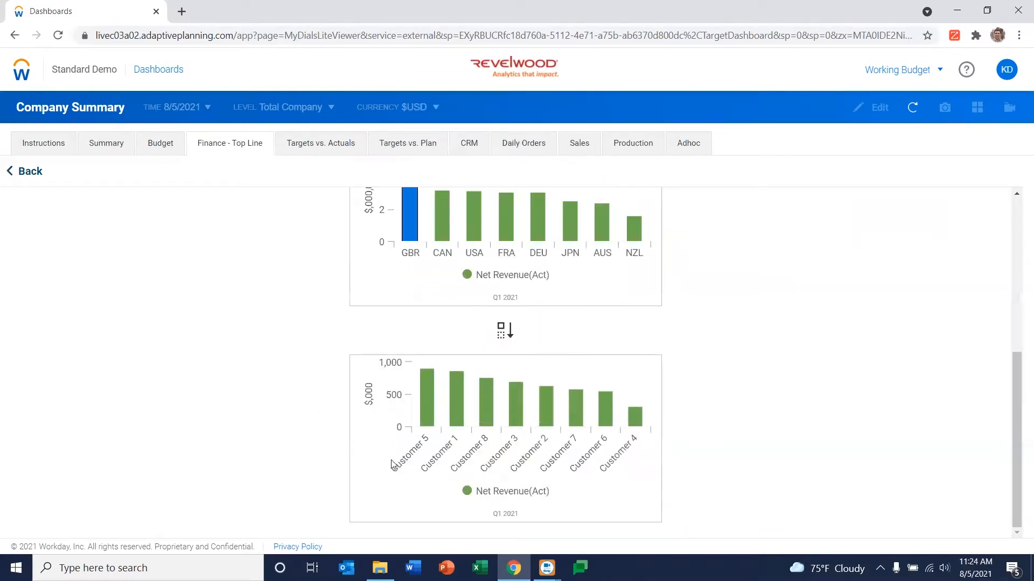
pyautogui.moveTo(510, 409)
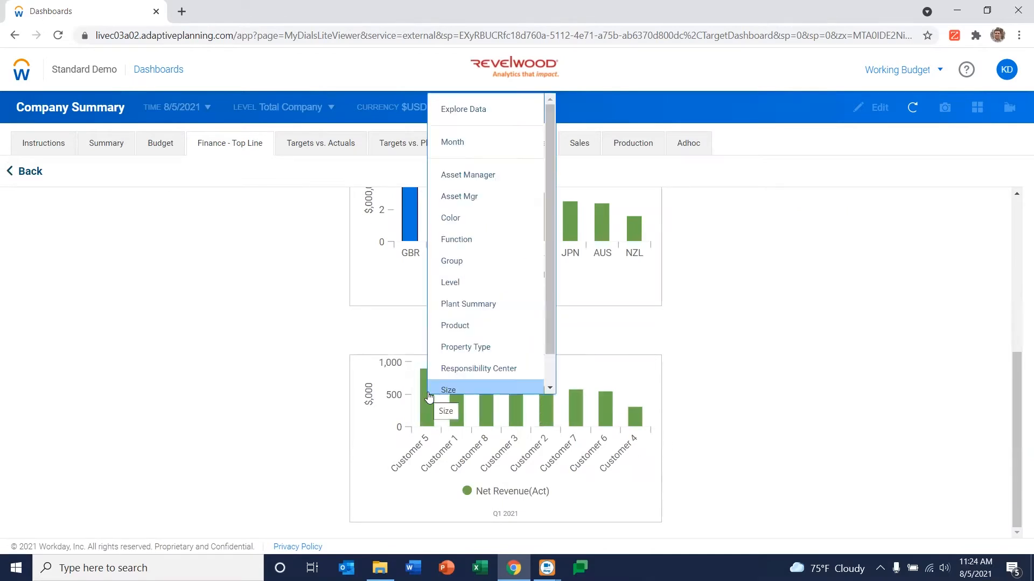
pyautogui.moveTo(470, 325)
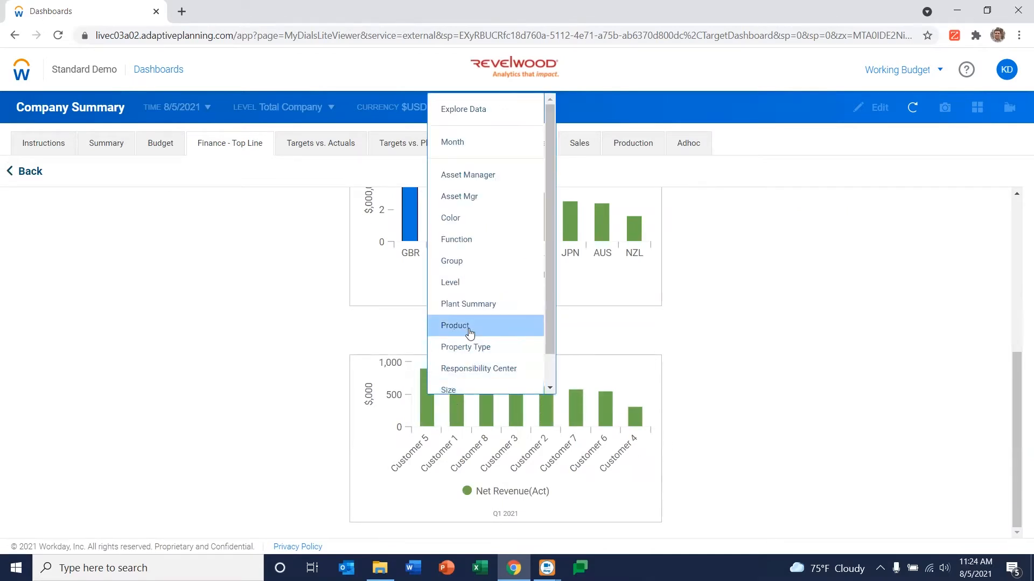
pyautogui.click(455, 325)
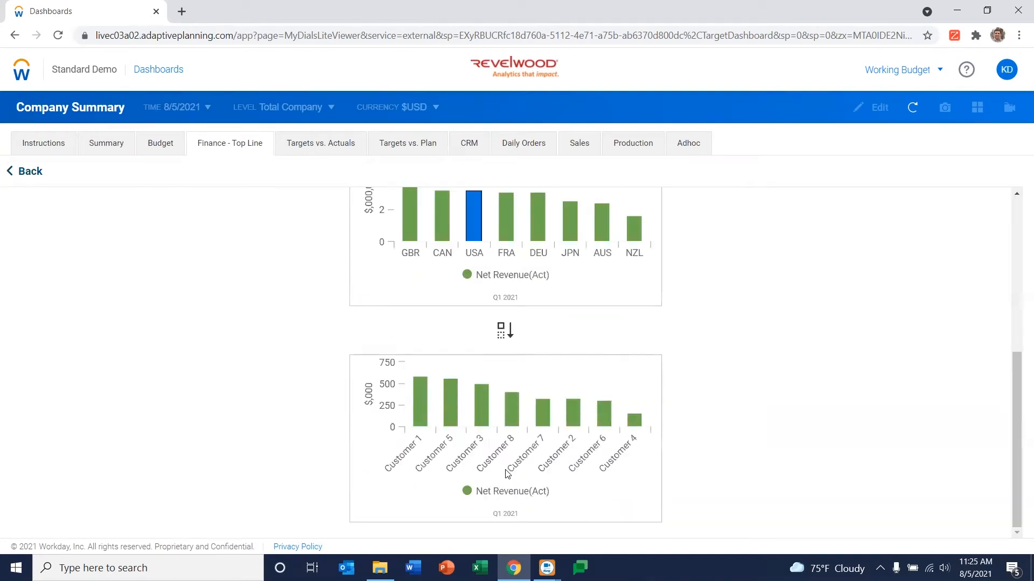
pyautogui.moveTo(420, 412)
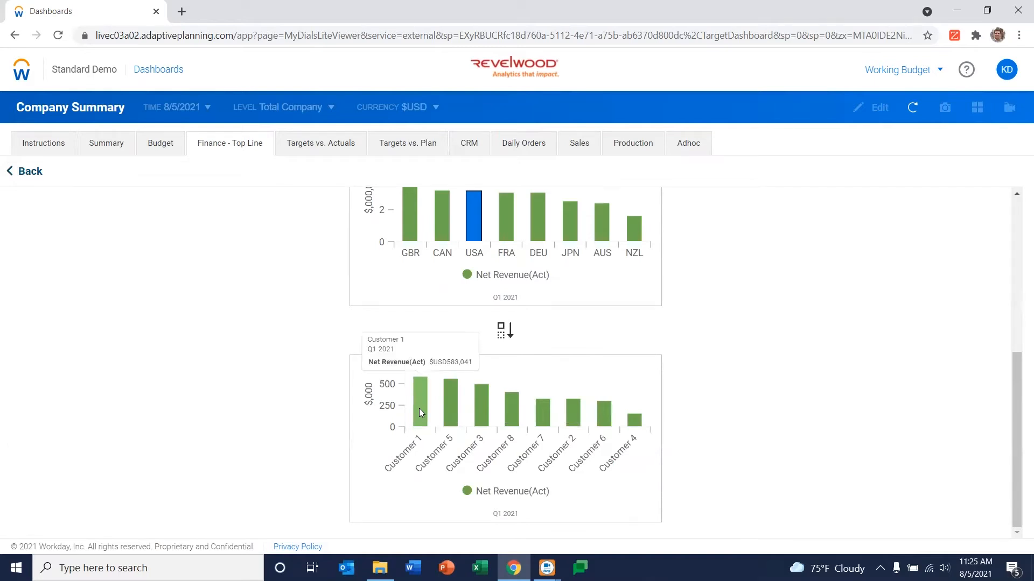
pyautogui.moveTo(427, 428)
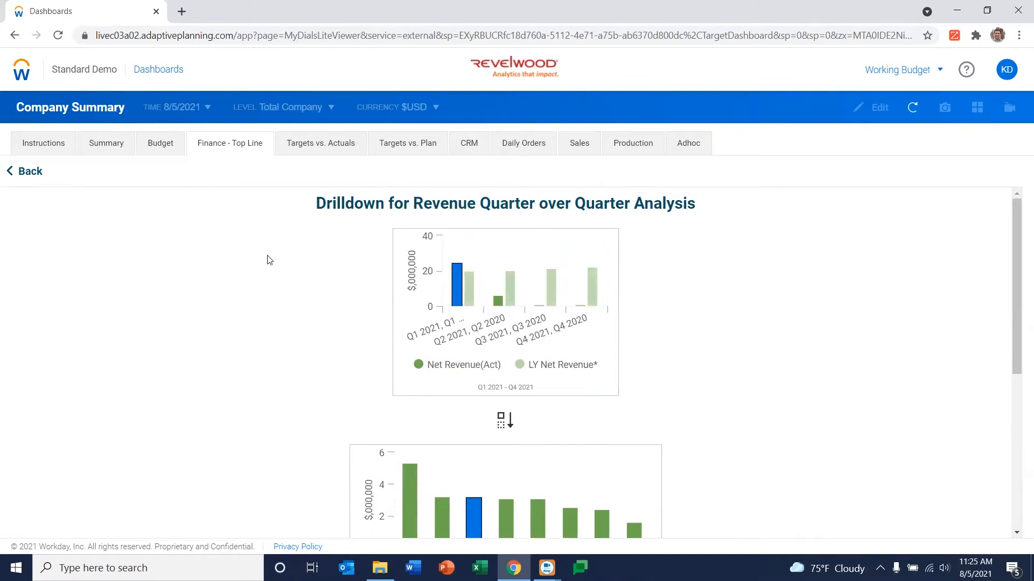
pyautogui.moveTo(33, 174)
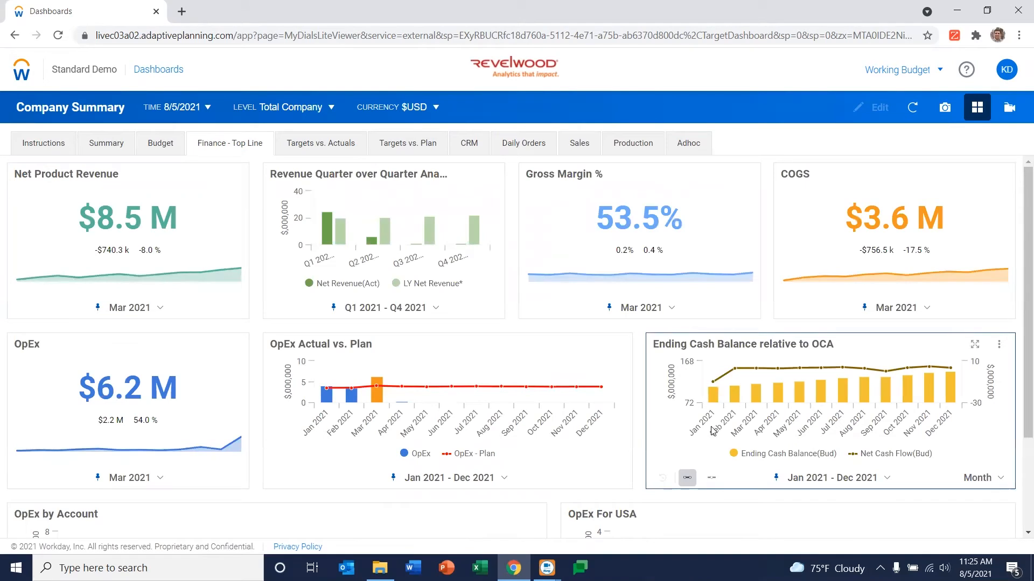
pyautogui.moveTo(308, 260)
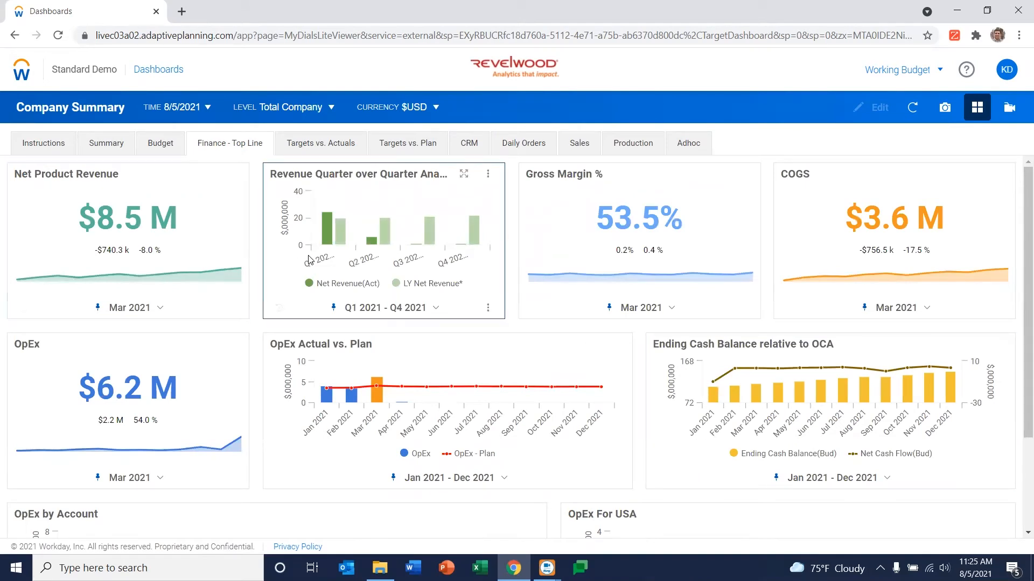
pyautogui.moveTo(323, 237)
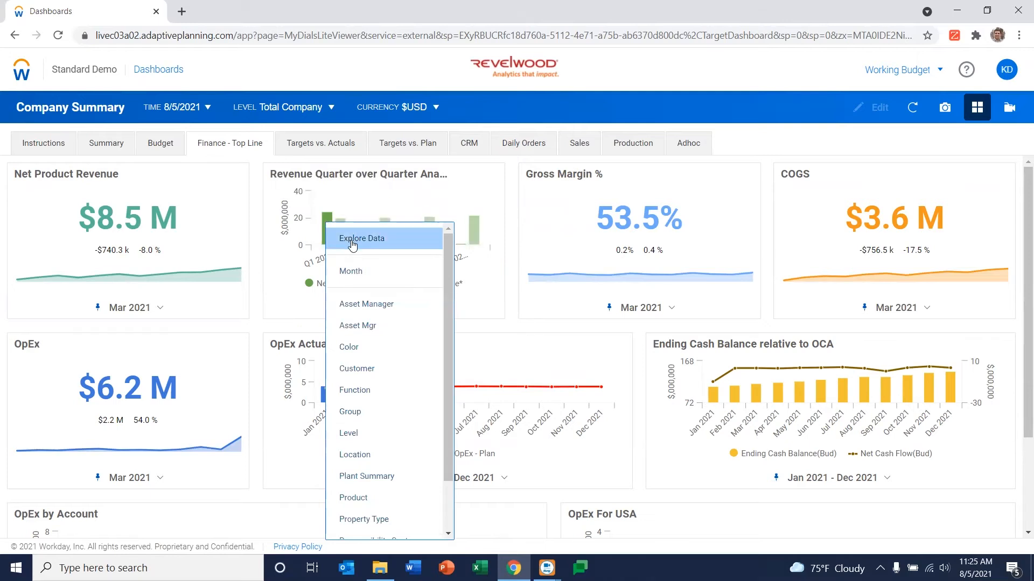
pyautogui.moveTo(353, 243)
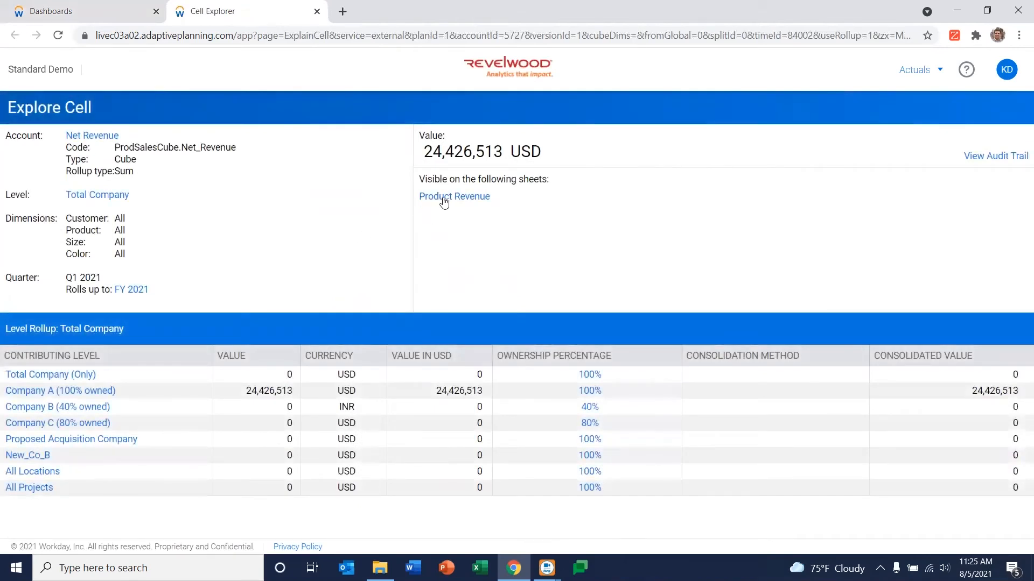
# - Open the Product Revenue sheet behind the Q1 2021 net revenue value and review it
pyautogui.click(455, 196)
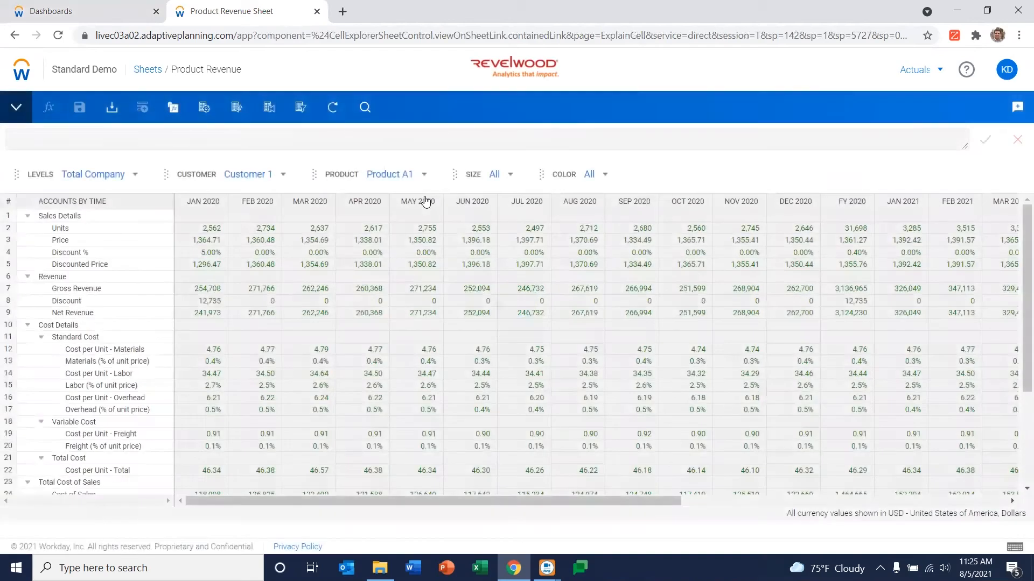
pyautogui.scroll(-3)
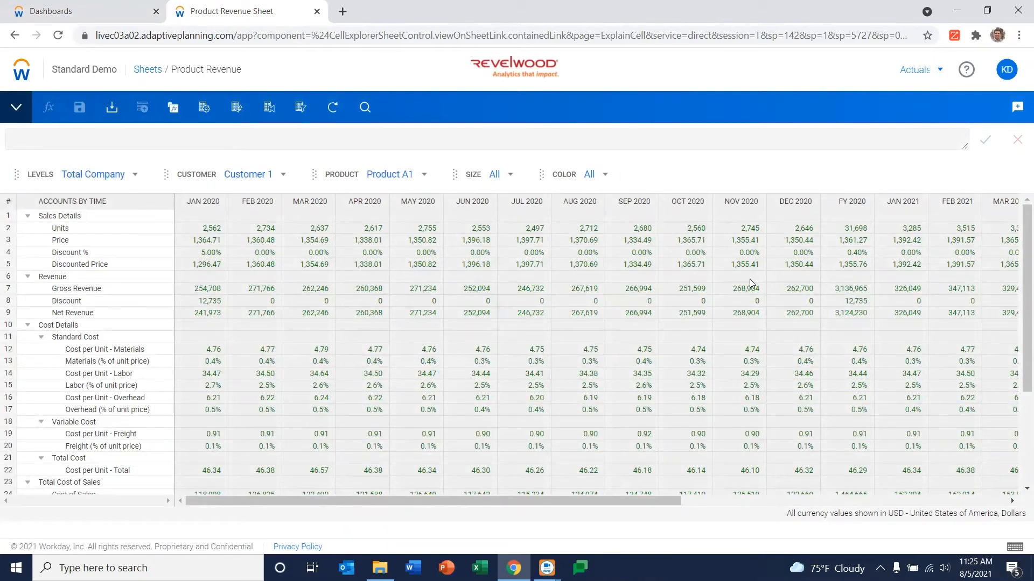
pyautogui.moveTo(474, 248)
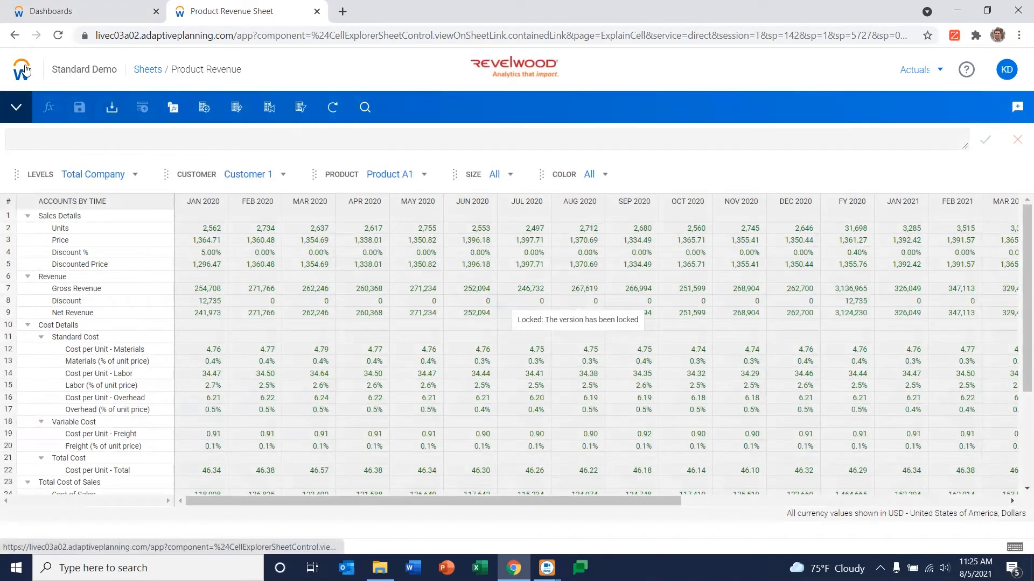
pyautogui.click(15, 106)
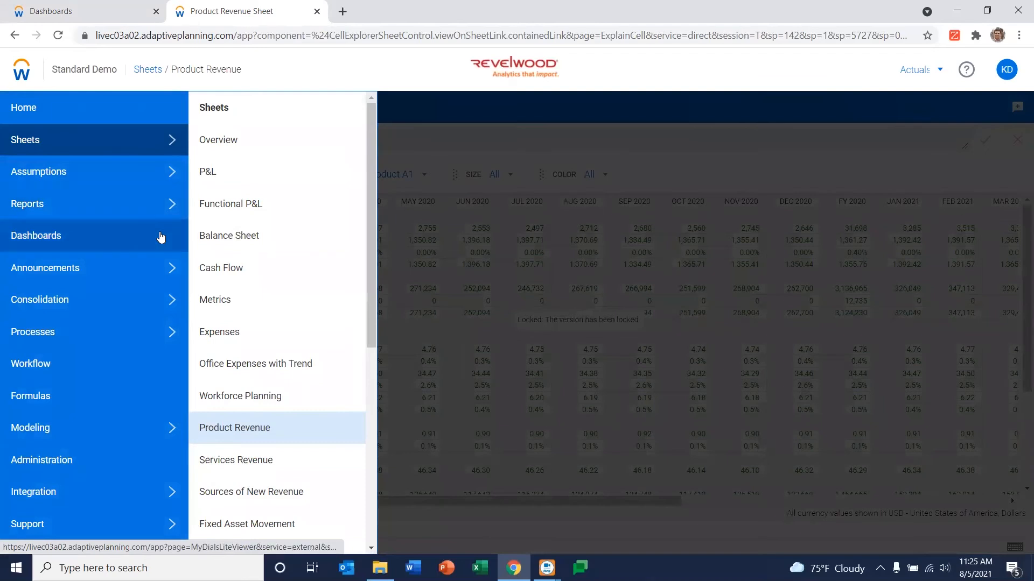
# - Show the Budget Entry - Sales Workforce page, try a locked Start date cell, and return to Perspectives
pyautogui.click(37, 234)
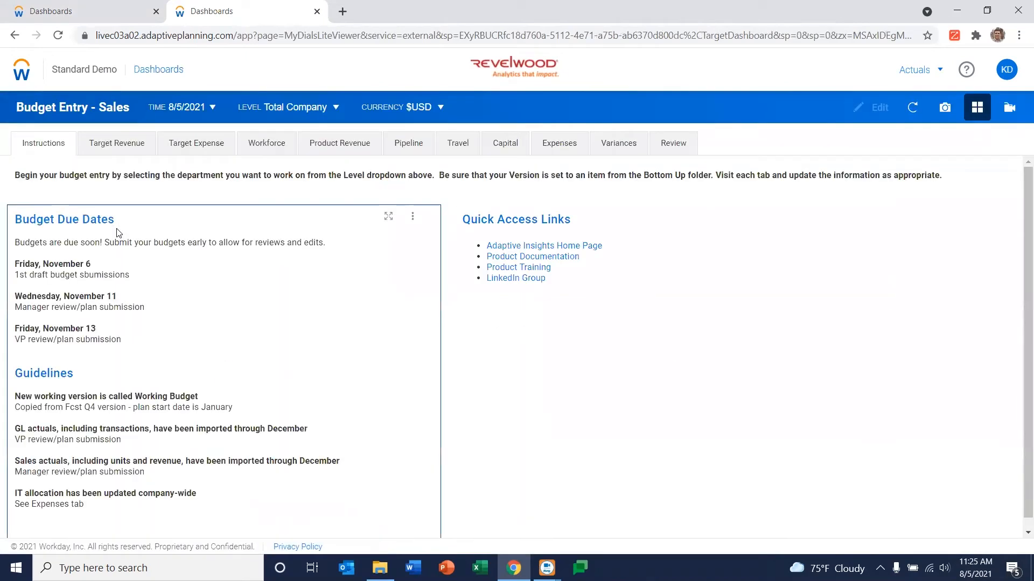
pyautogui.click(266, 144)
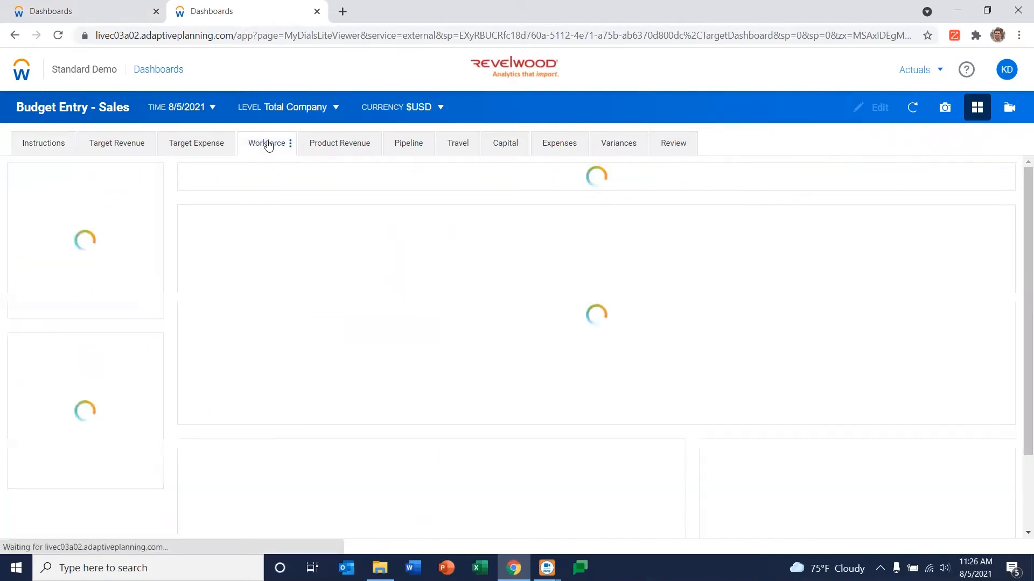
pyautogui.click(265, 143)
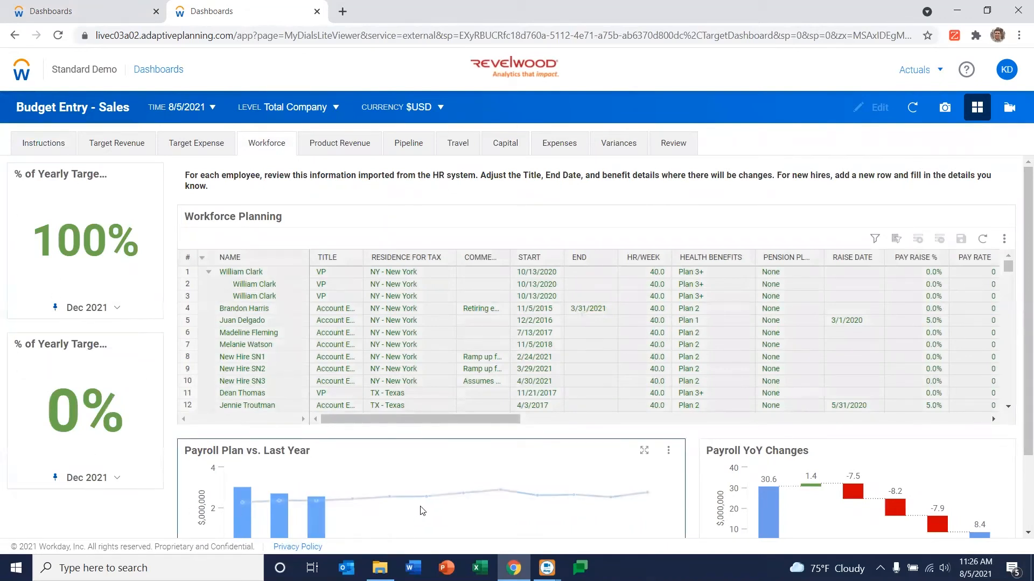
pyautogui.moveTo(452, 489)
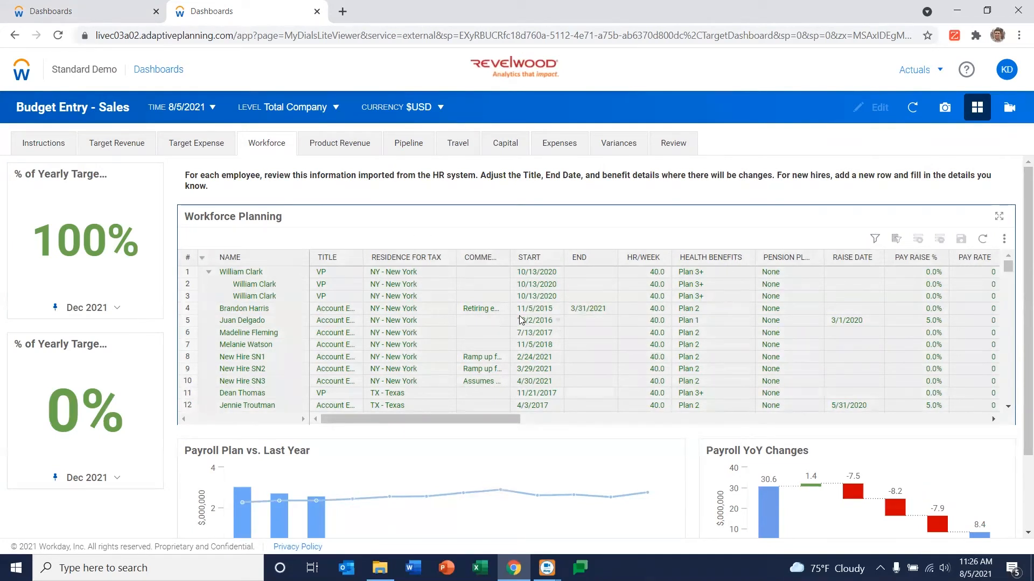
pyautogui.click(536, 308)
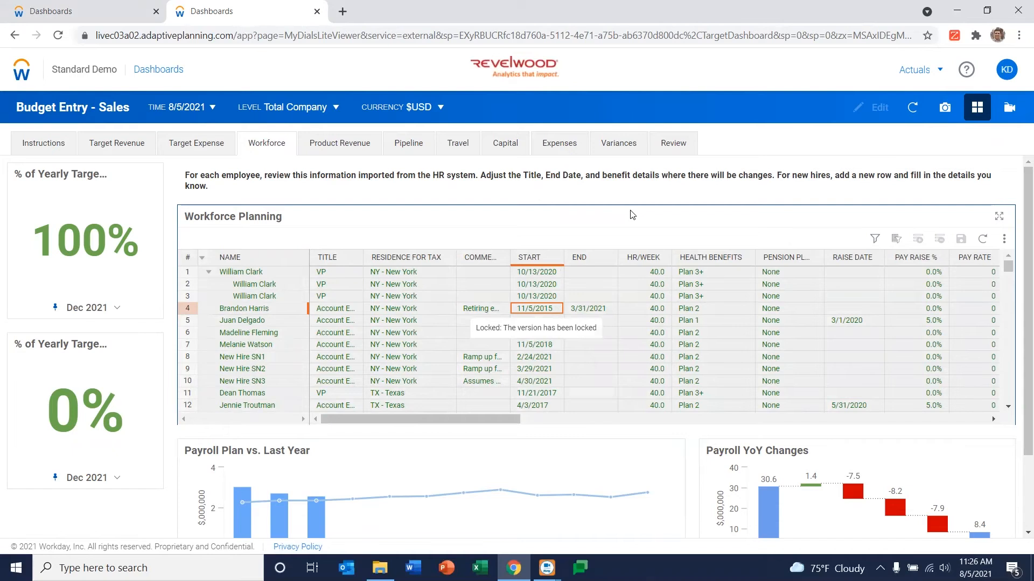
pyautogui.moveTo(590, 198)
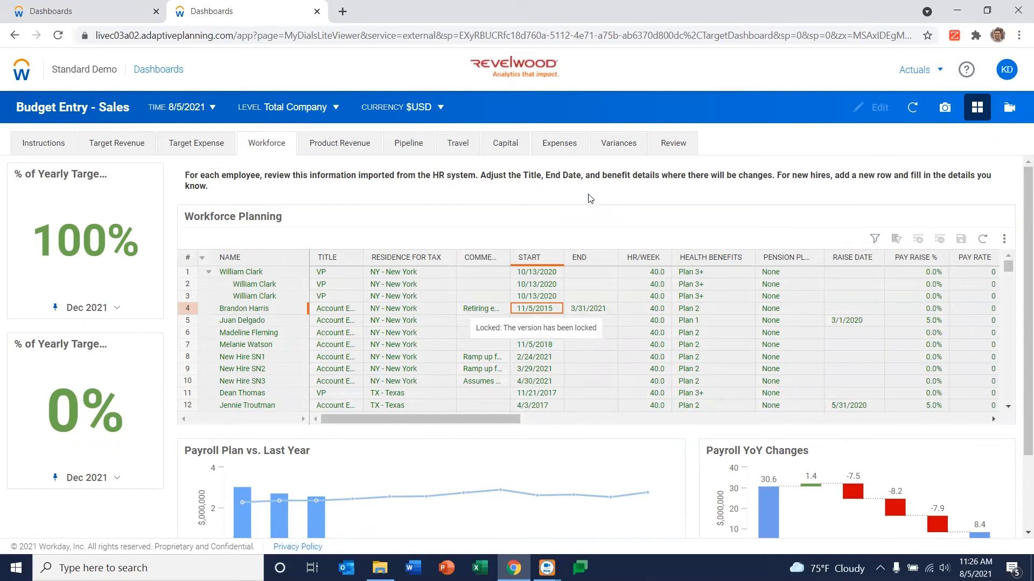
pyautogui.moveTo(148, 84)
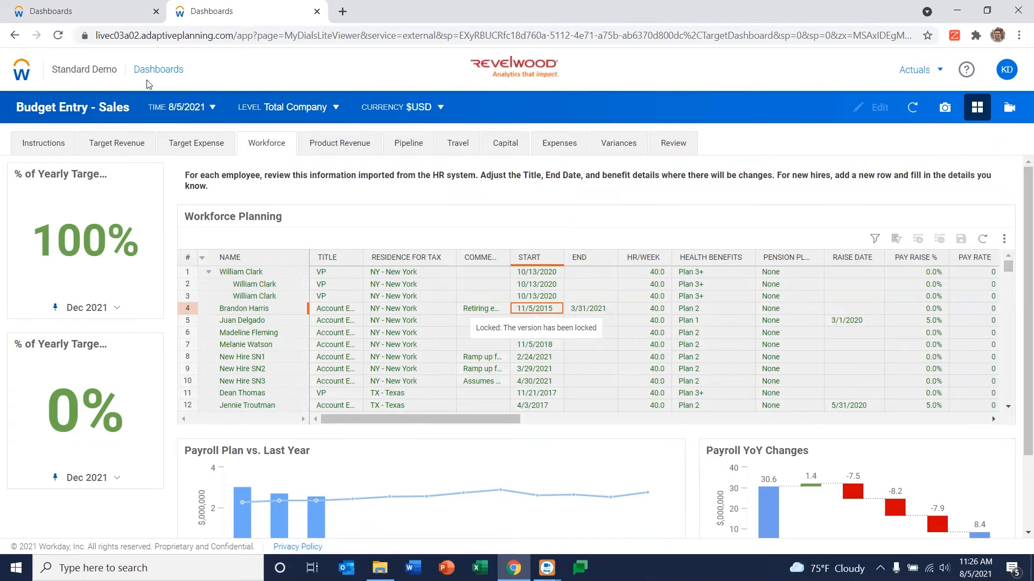
pyautogui.click(158, 68)
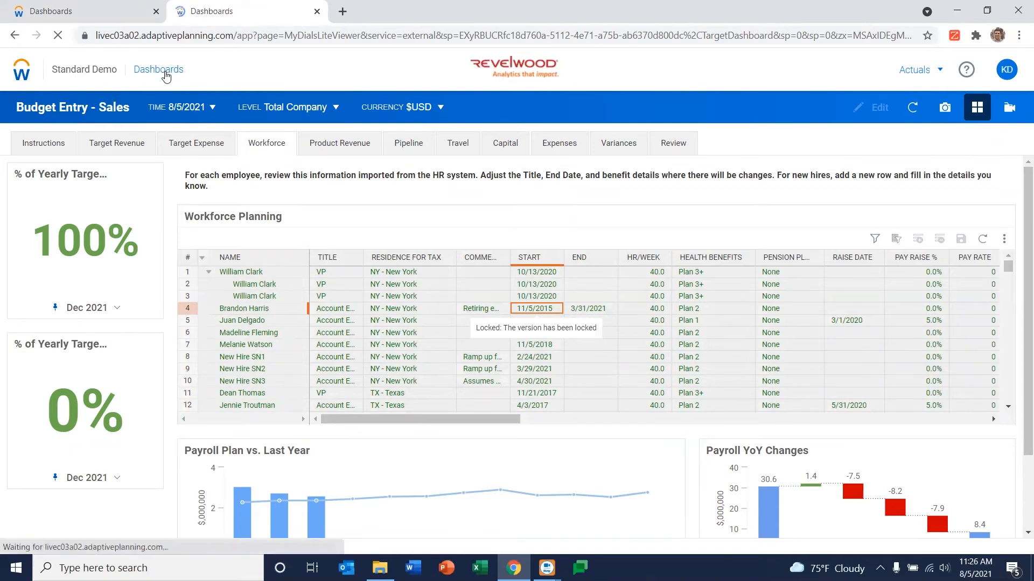
# - Create and save a new perspective named 'Example dashboard'
pyautogui.click(158, 69)
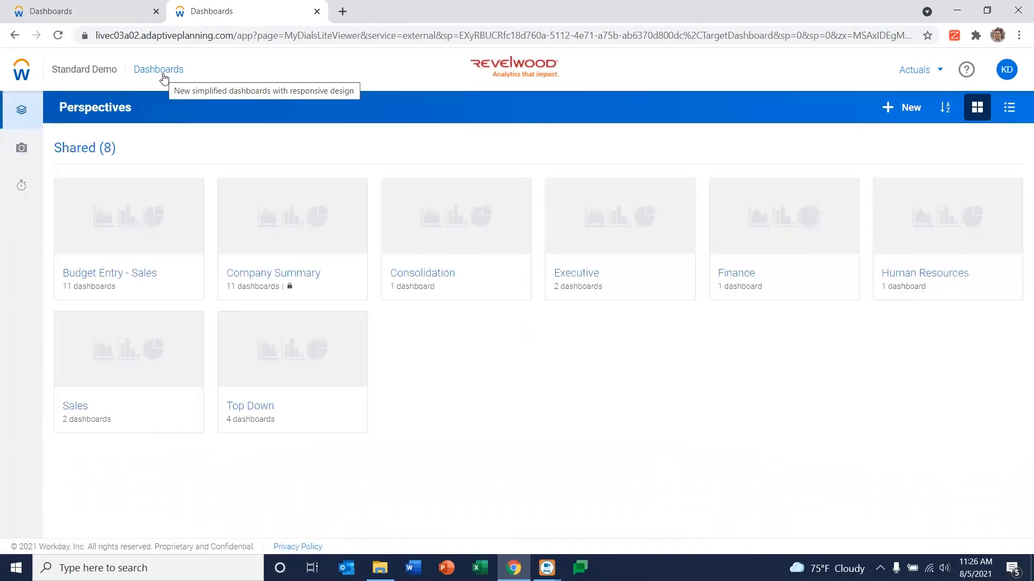
pyautogui.moveTo(416, 132)
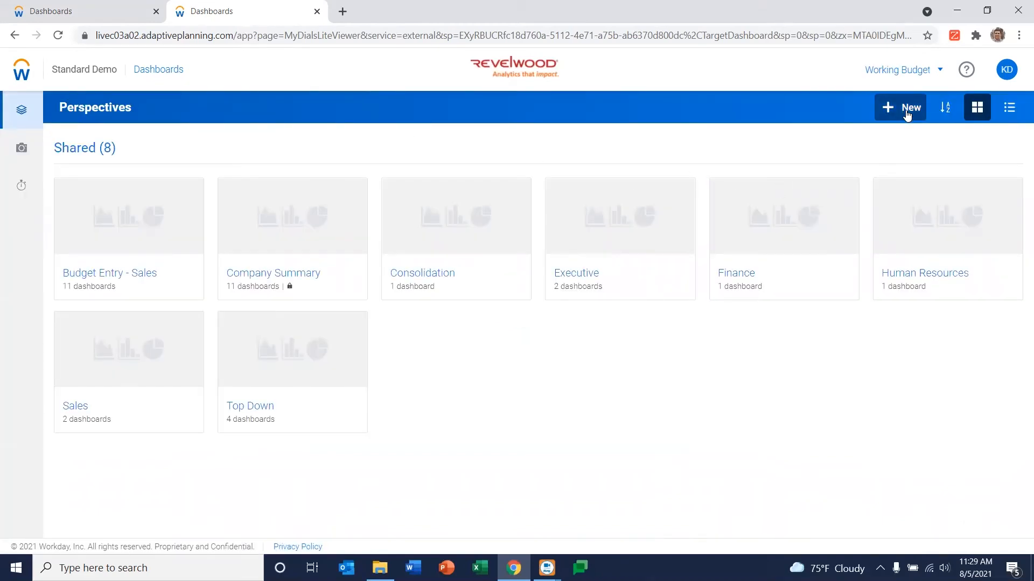
pyautogui.click(901, 107)
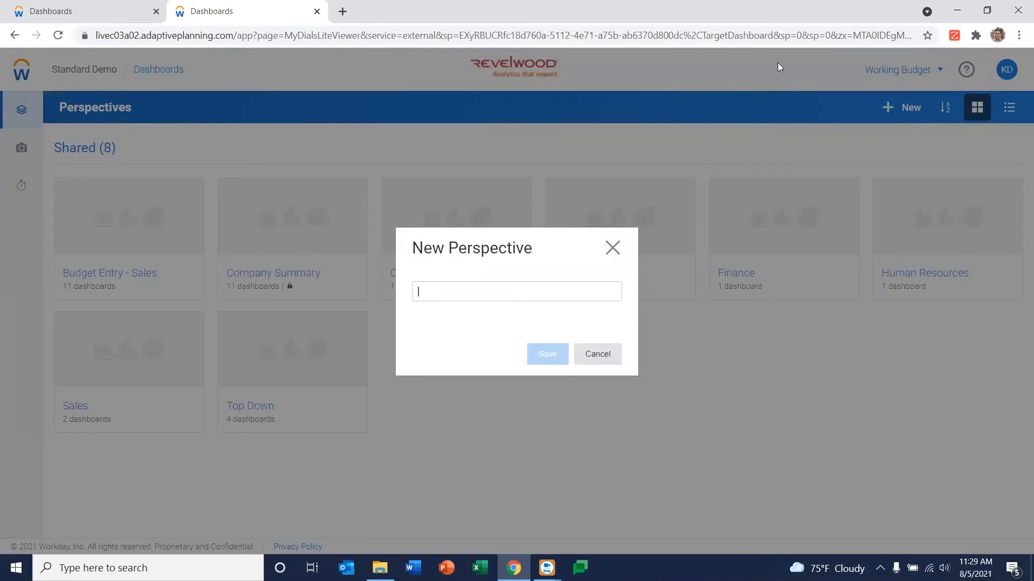
pyautogui.write('Example da')
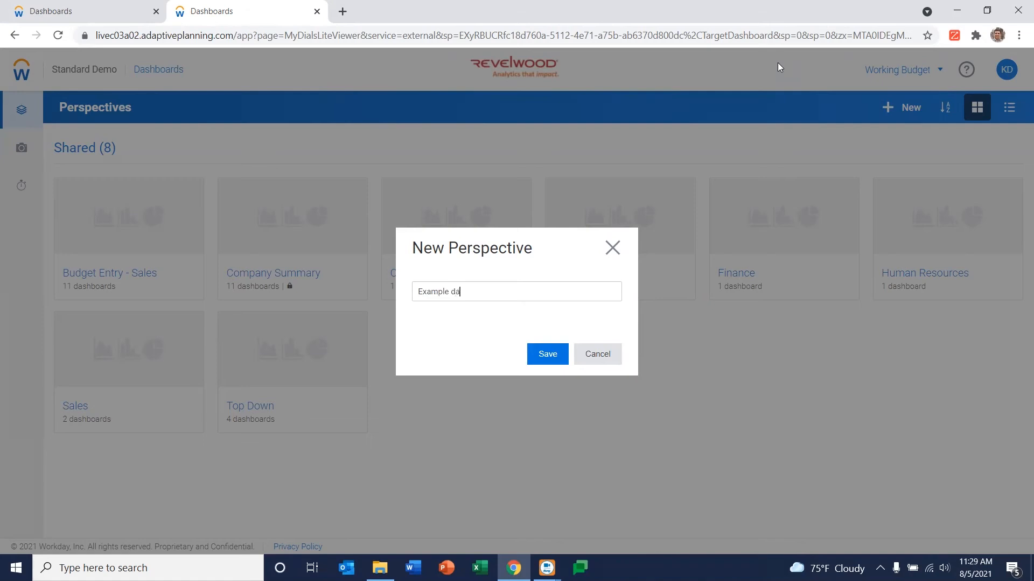
pyautogui.write('shboard')
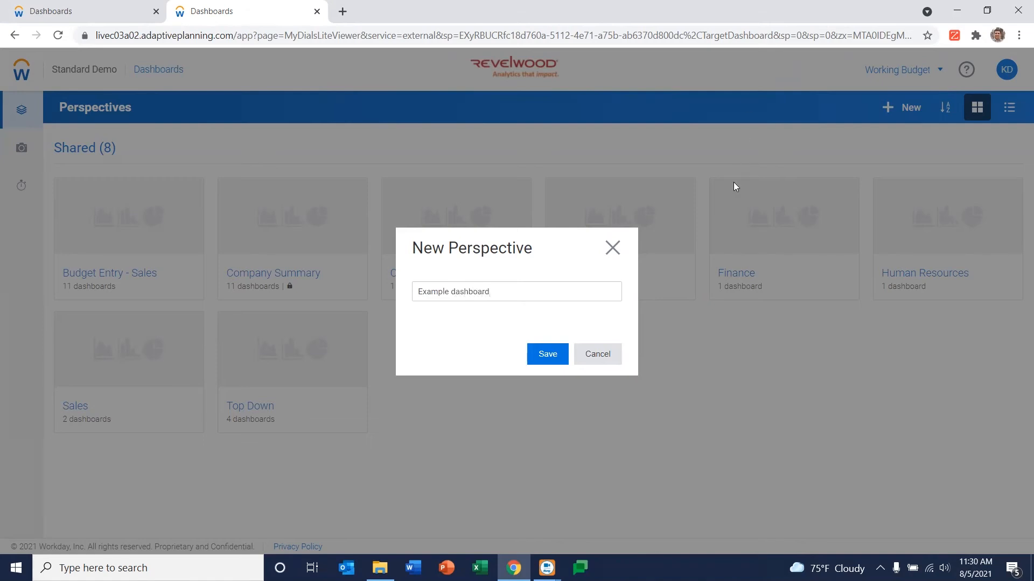
pyautogui.click(547, 355)
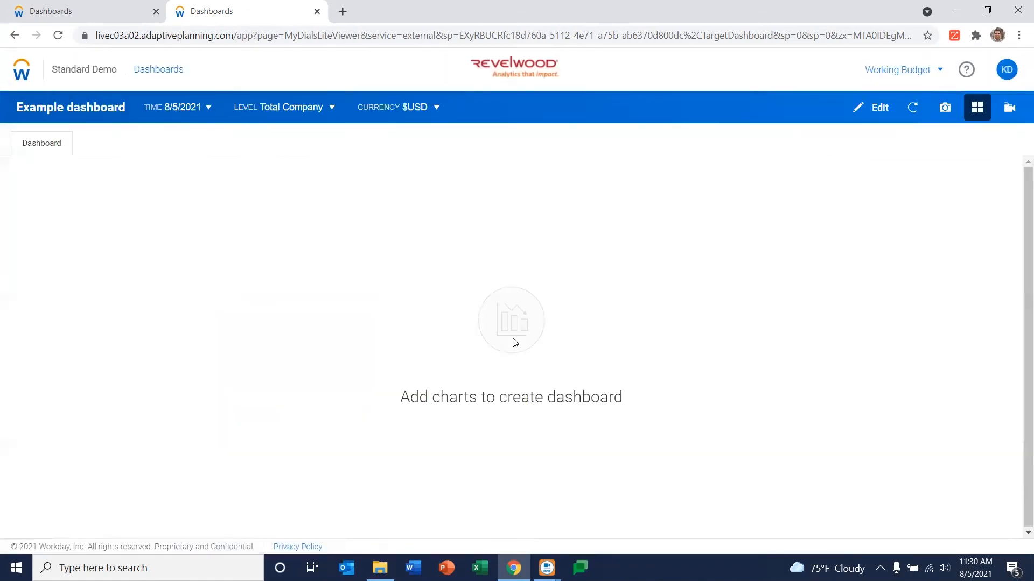
# - Start editing the empty dashboard and expand GL Accounts in the Elements panel
pyautogui.click(872, 106)
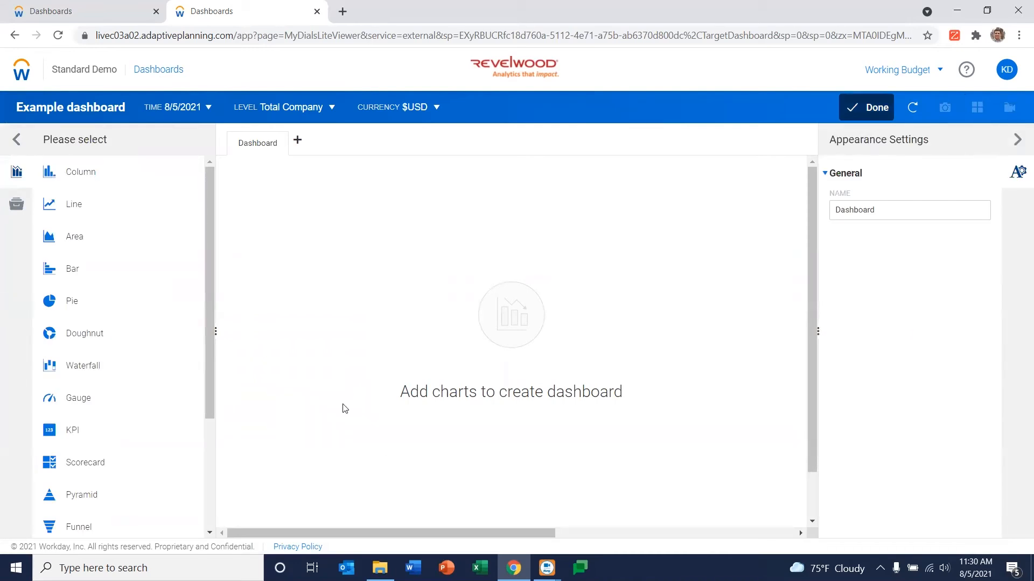
pyautogui.moveTo(90, 344)
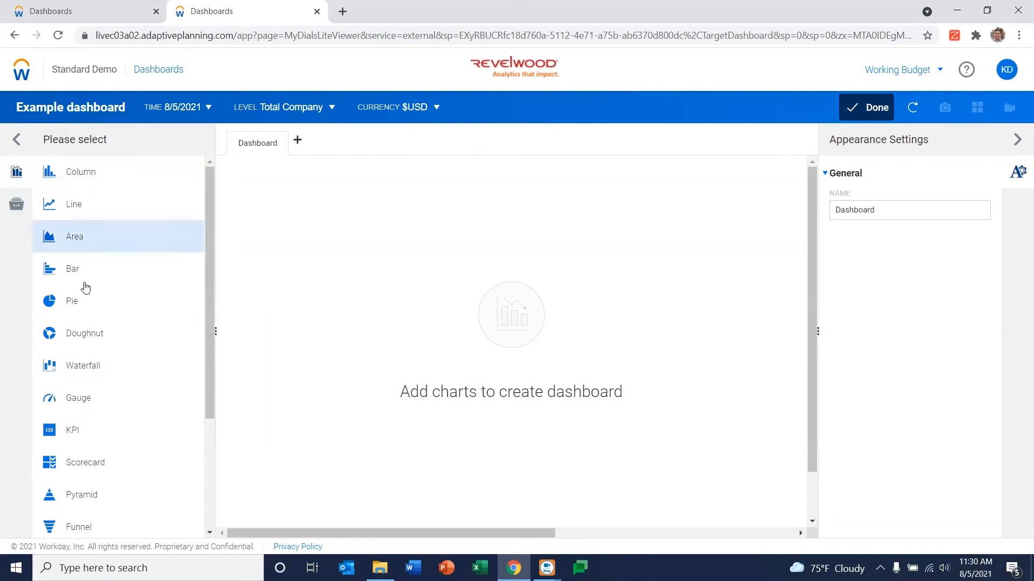
pyautogui.moveTo(187, 338)
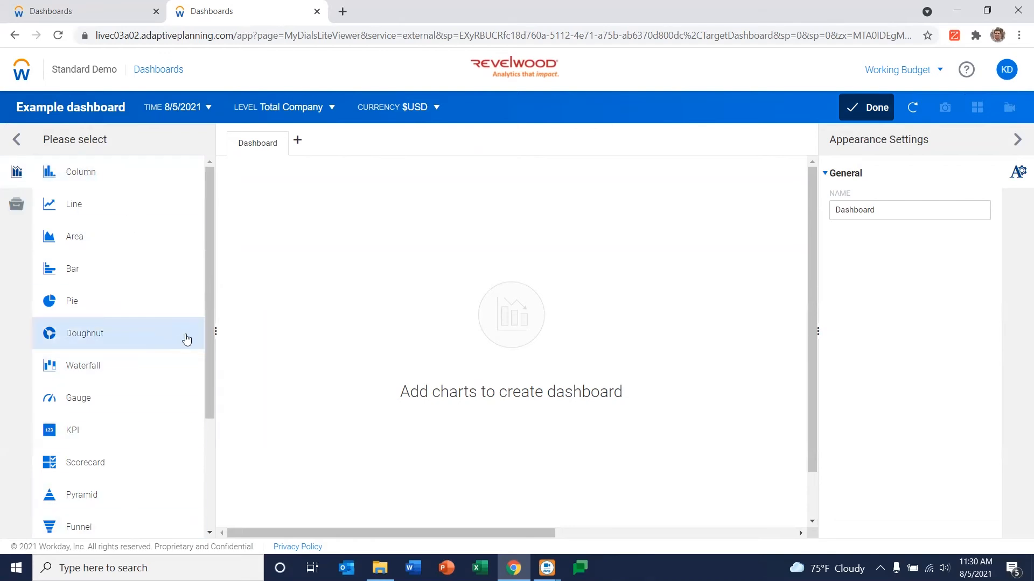
pyautogui.moveTo(208, 265)
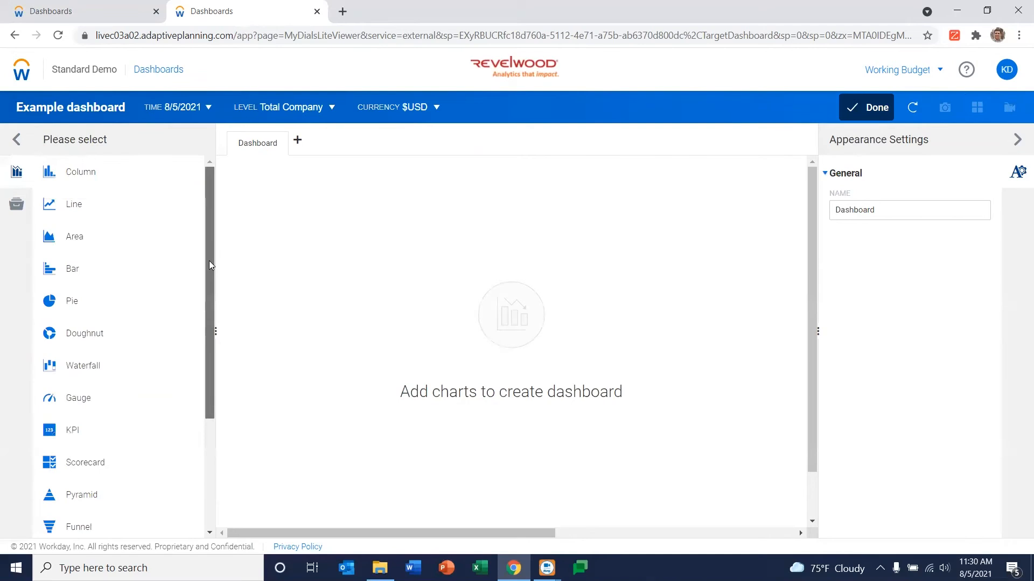
pyautogui.click(16, 205)
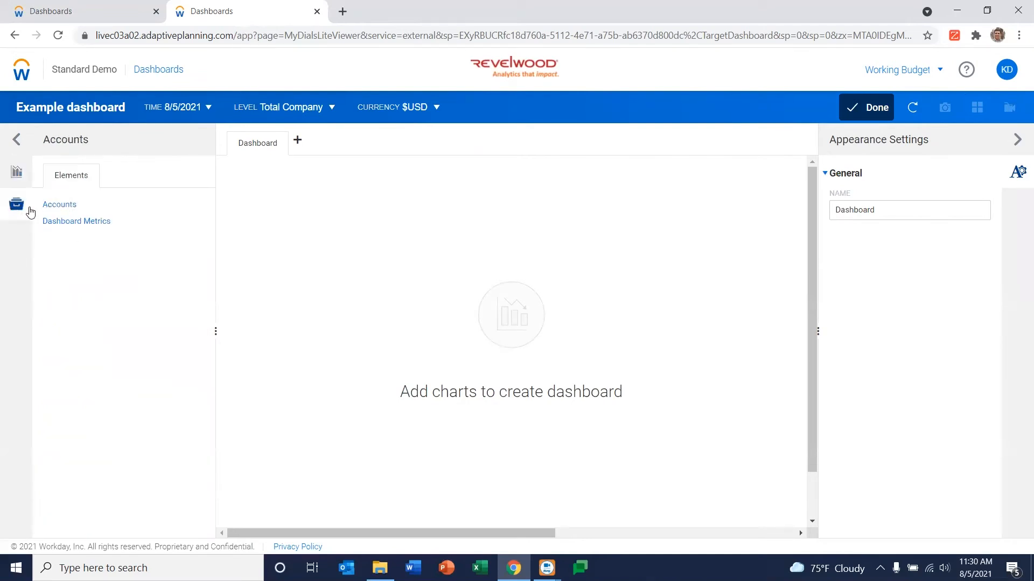
pyautogui.click(60, 204)
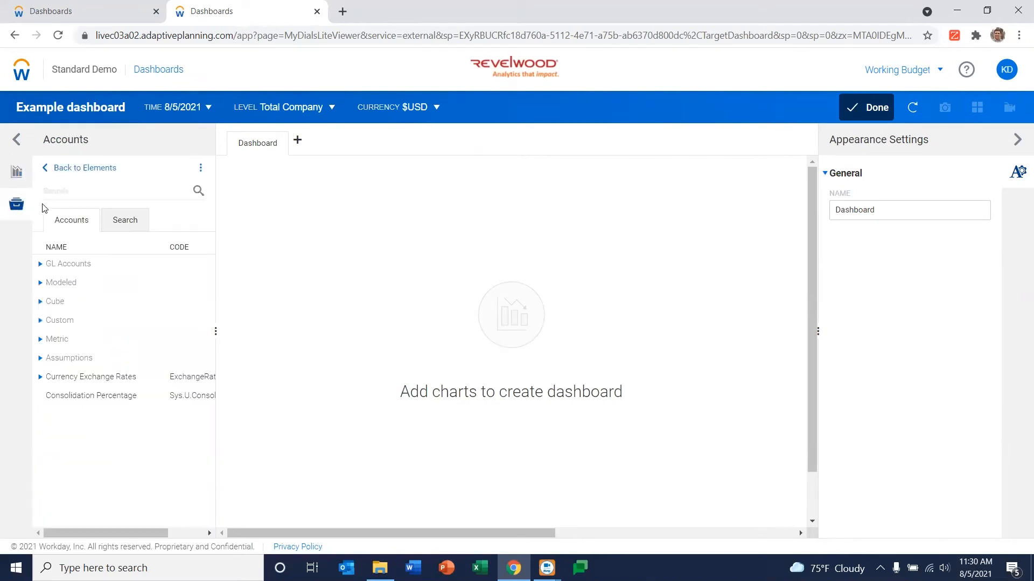
pyautogui.click(41, 264)
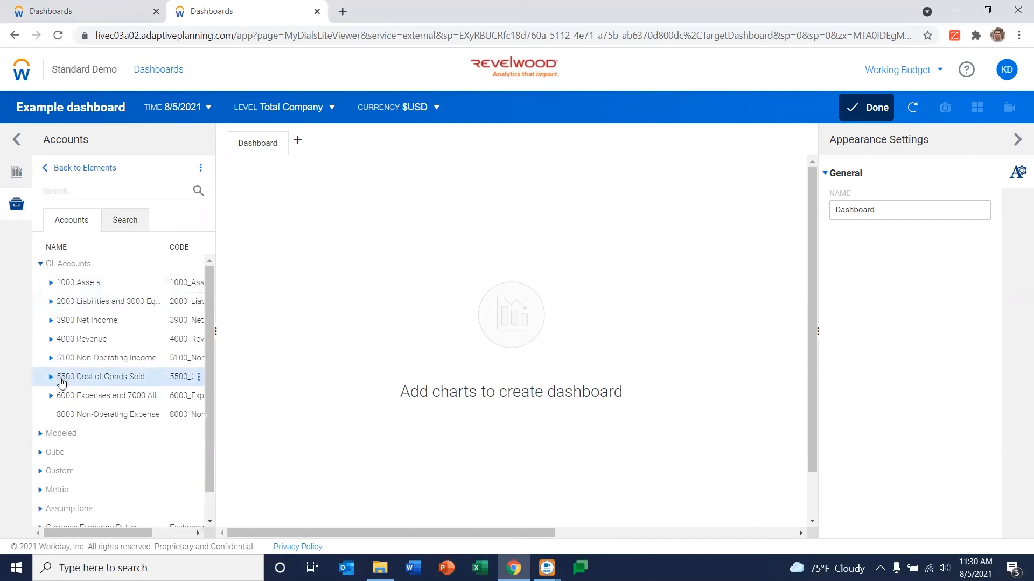
# - Expand the 6000 Expenses and 7000 Allocations and Modeled account groups
pyautogui.click(50, 397)
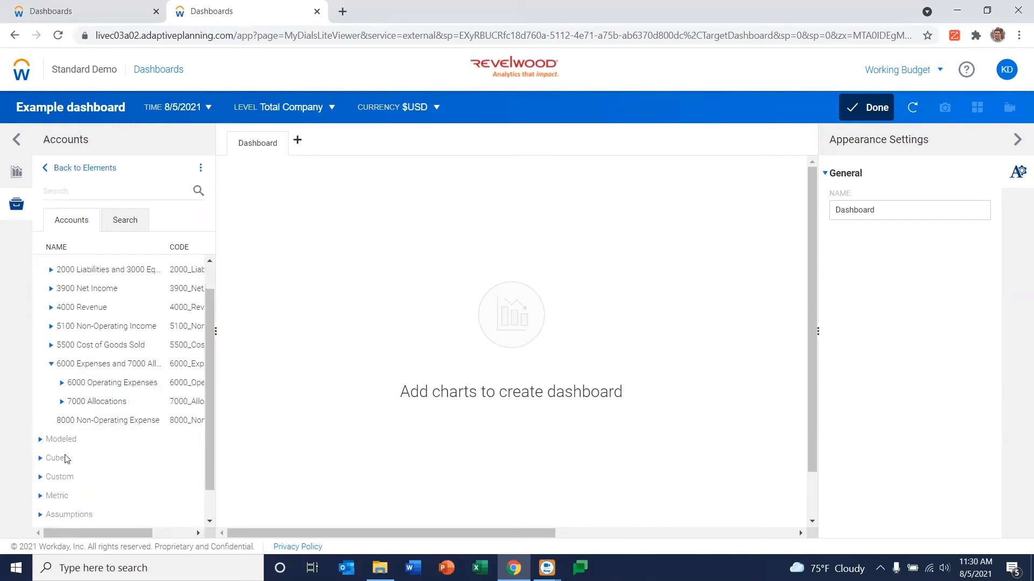
pyautogui.scroll(-3)
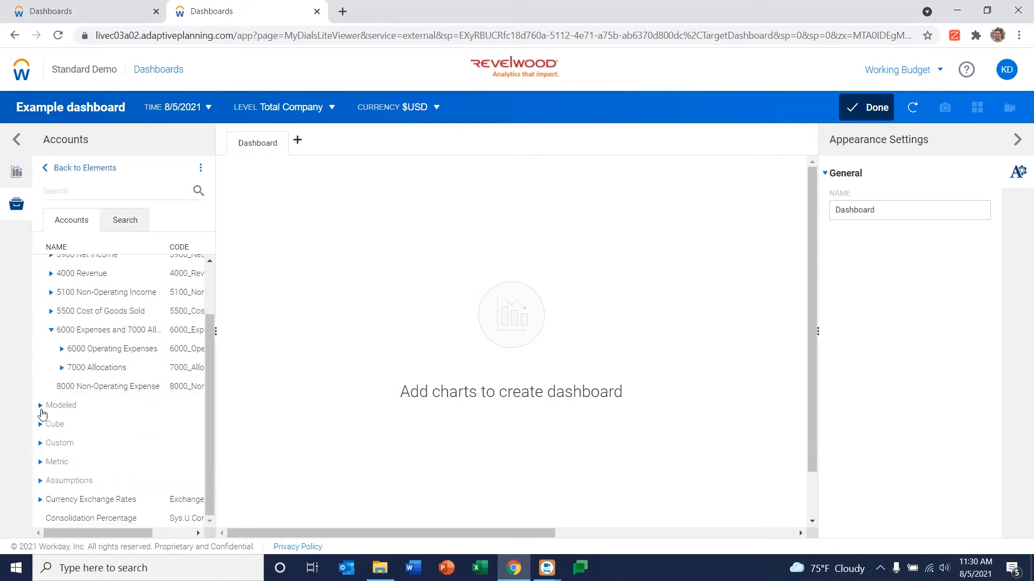
pyautogui.click(41, 405)
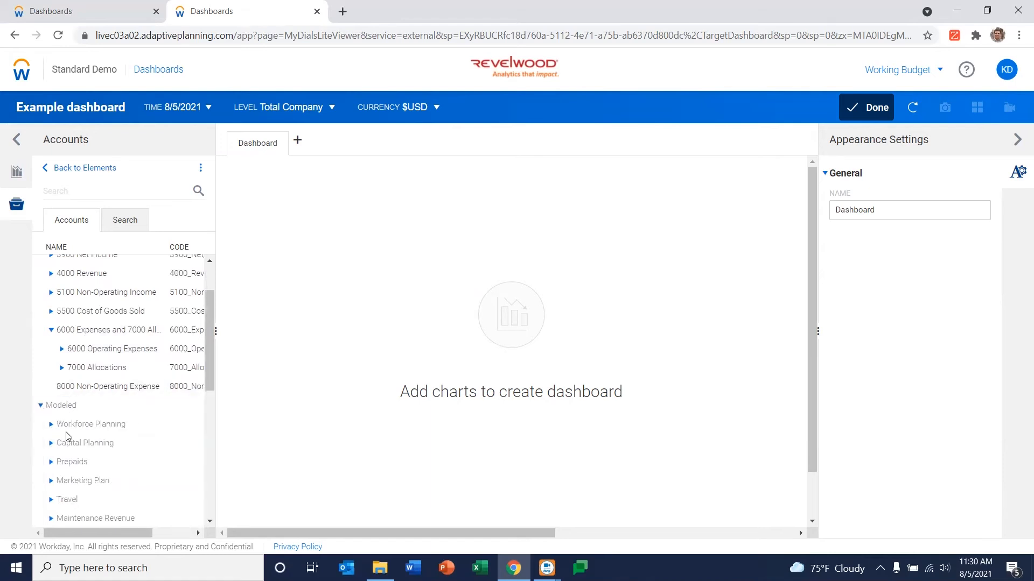
pyautogui.scroll(-3)
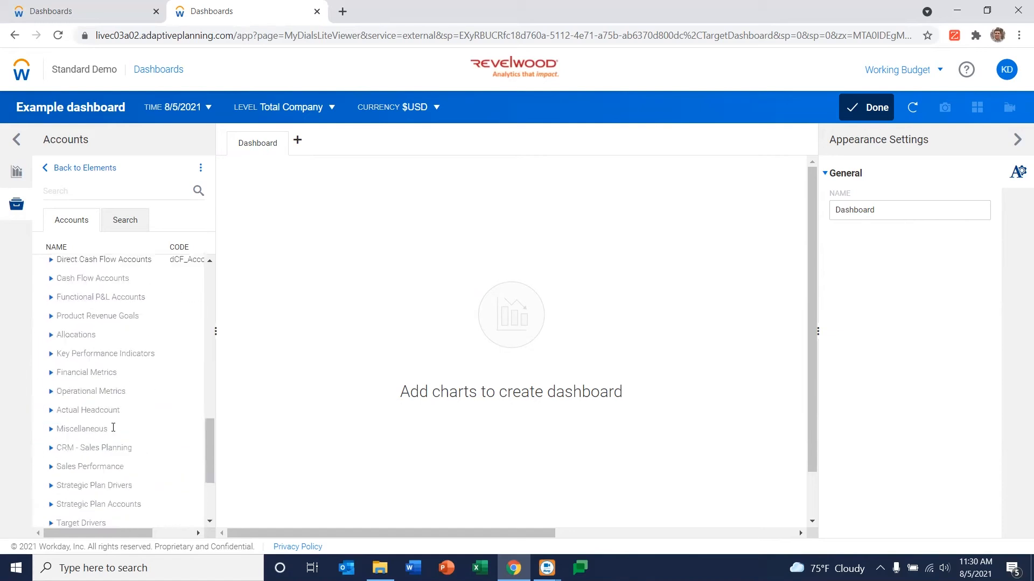
pyautogui.scroll(-3)
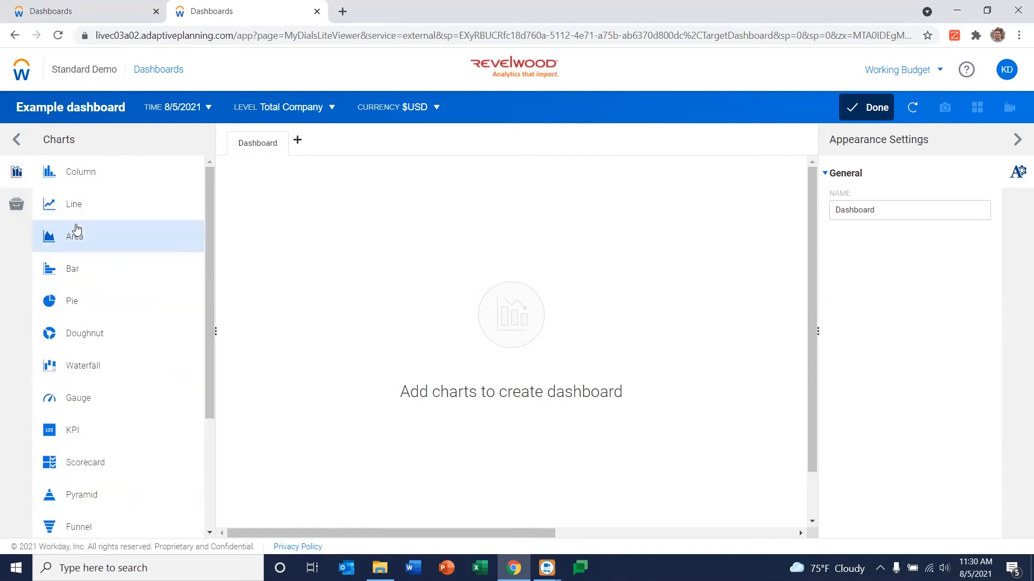
pyautogui.moveTo(67, 306)
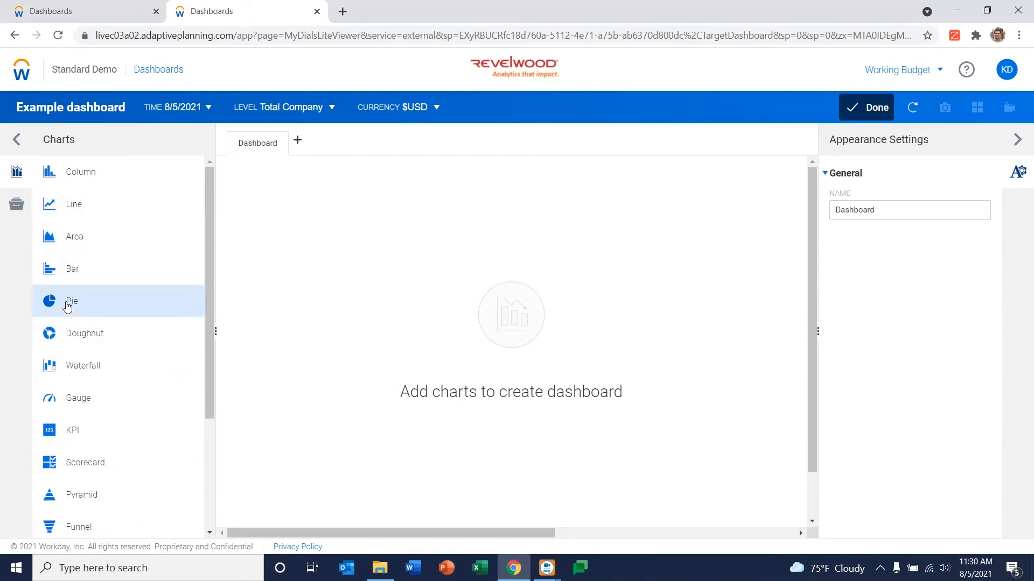
# - Add a pie chart of 6000 Operating Expenses broken down by the Location dimension
pyautogui.click(67, 301)
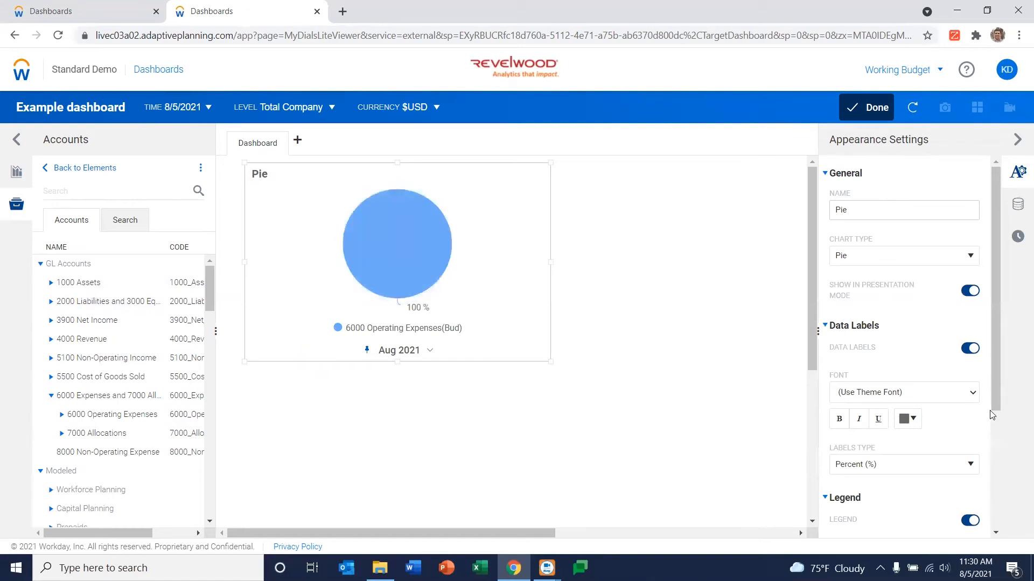
pyautogui.click(1017, 205)
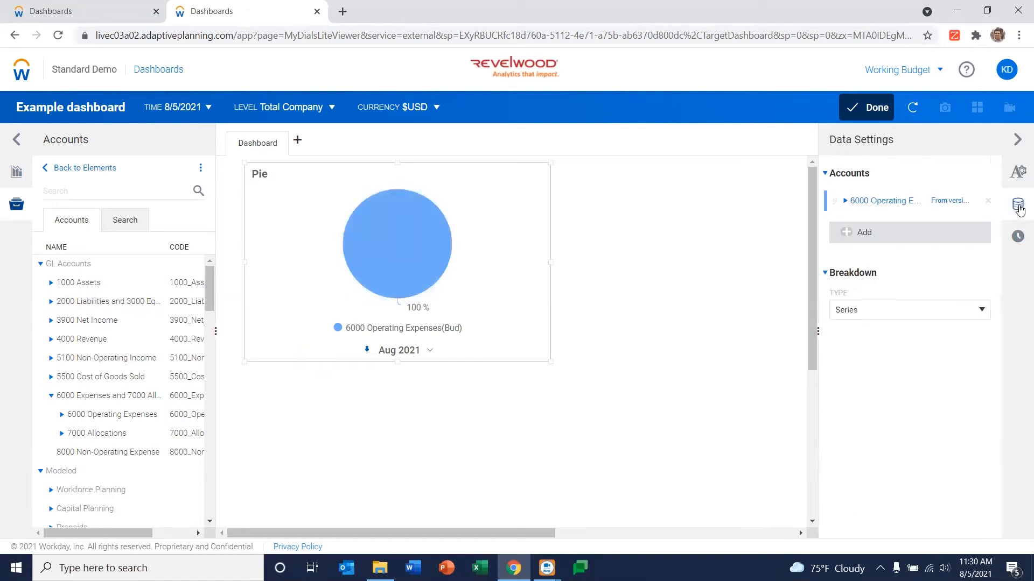
pyautogui.moveTo(1020, 185)
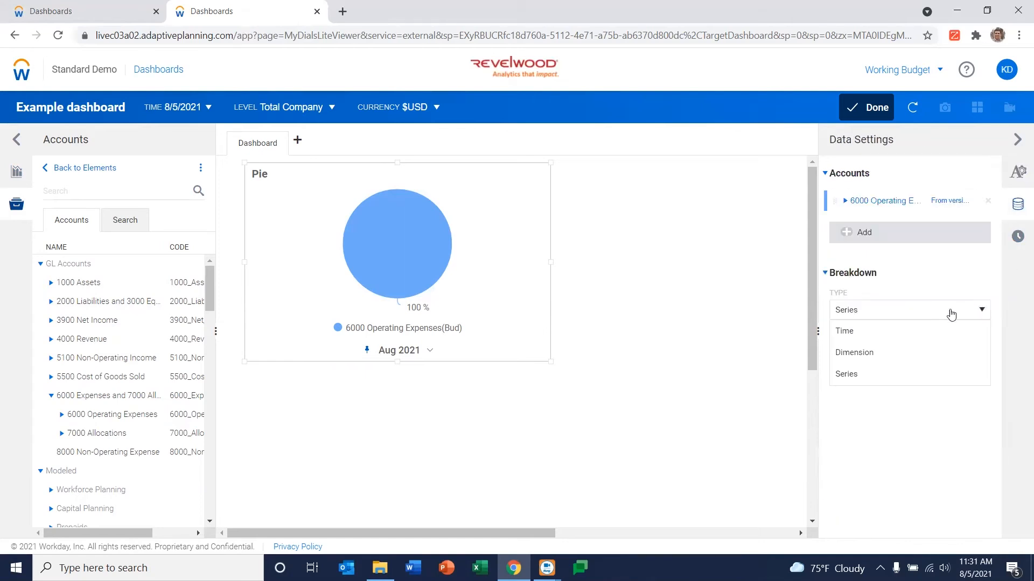
pyautogui.moveTo(874, 353)
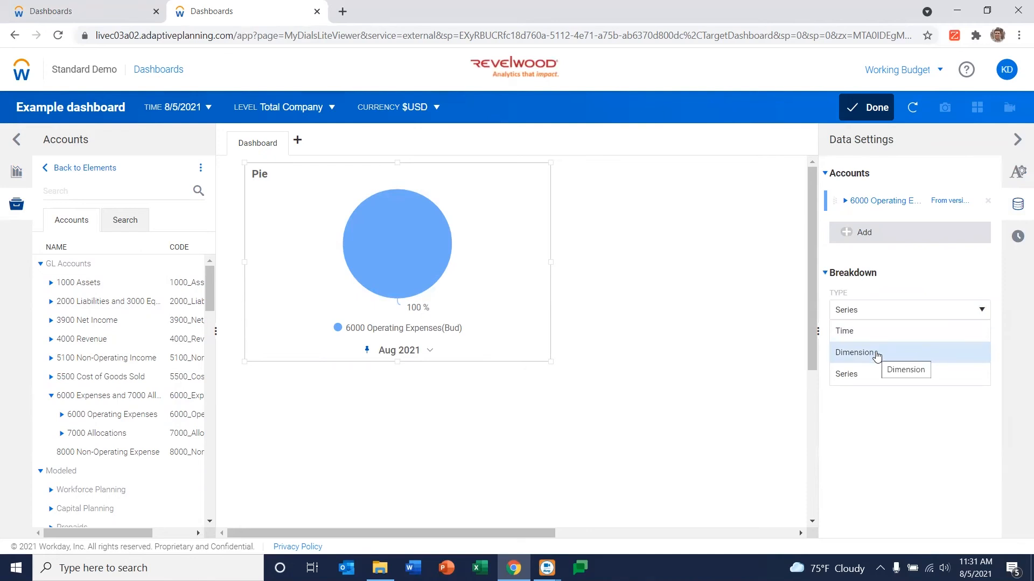
pyautogui.click(855, 352)
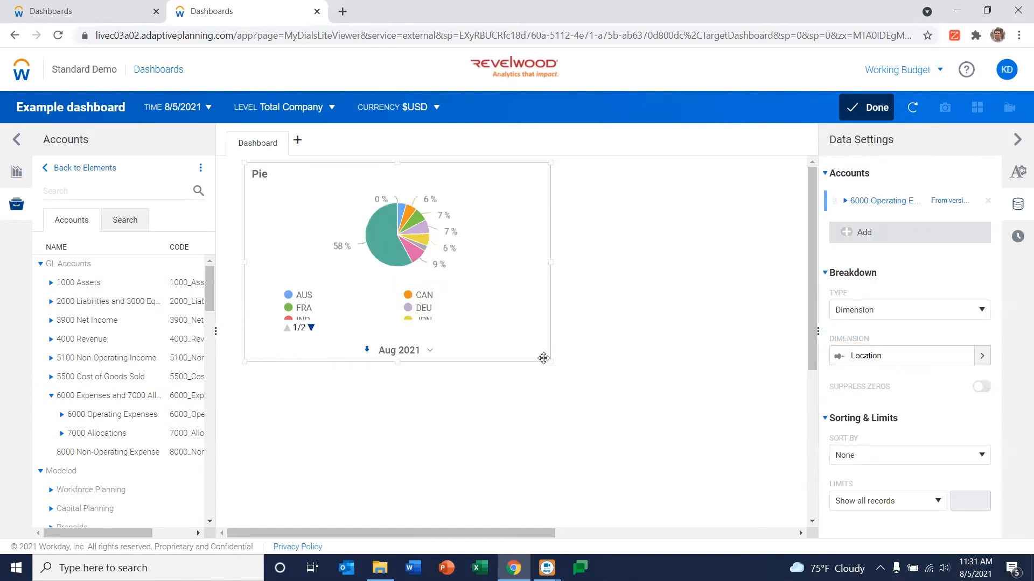
# - Stretch the pie chart wide enough that its legend fits on one row
pyautogui.moveTo(544, 357); pyautogui.dragTo(604, 407)
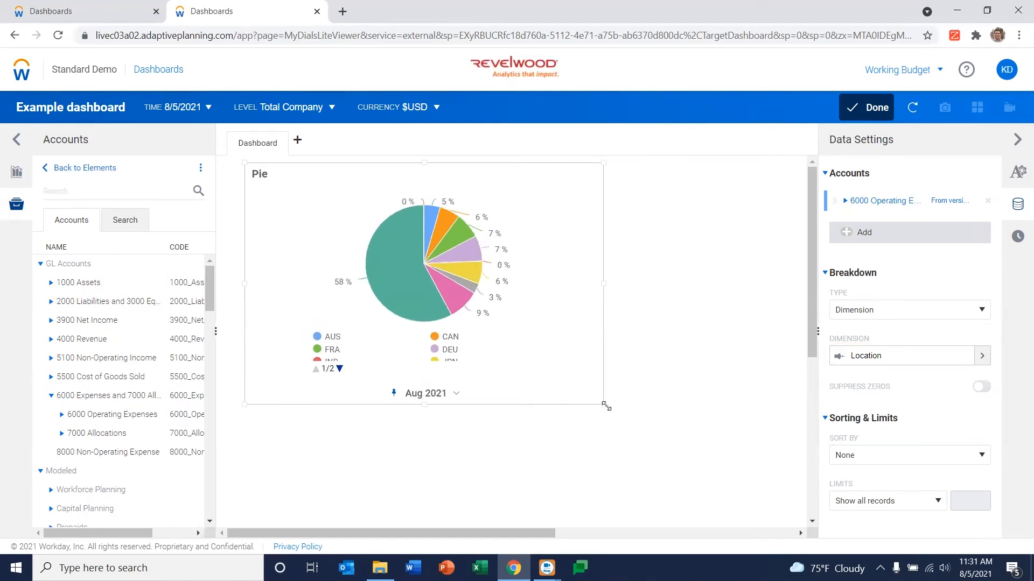
pyautogui.moveTo(605, 407); pyautogui.dragTo(677, 391)
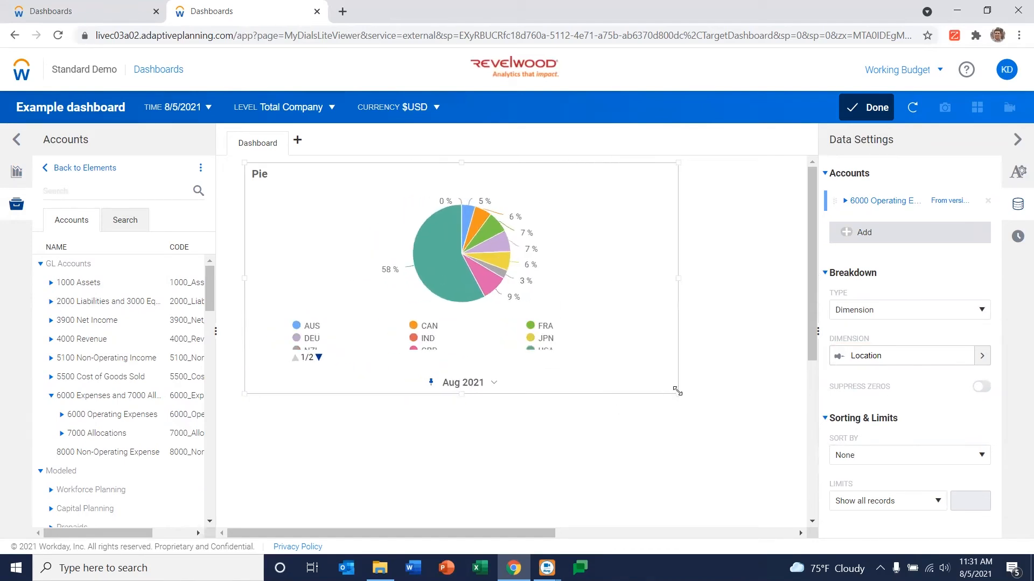
pyautogui.moveTo(676, 391); pyautogui.dragTo(778, 410)
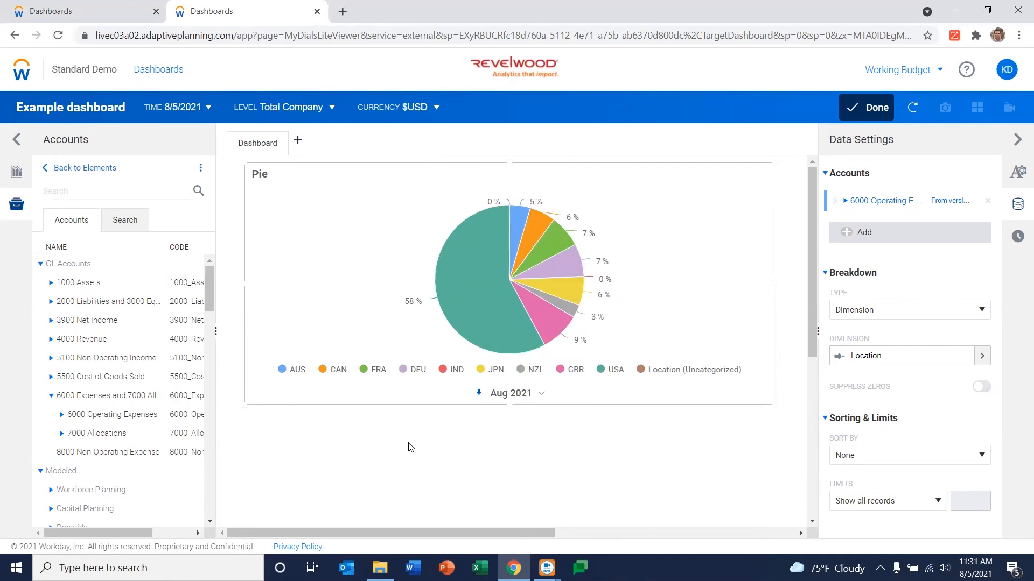
pyautogui.moveTo(418, 426)
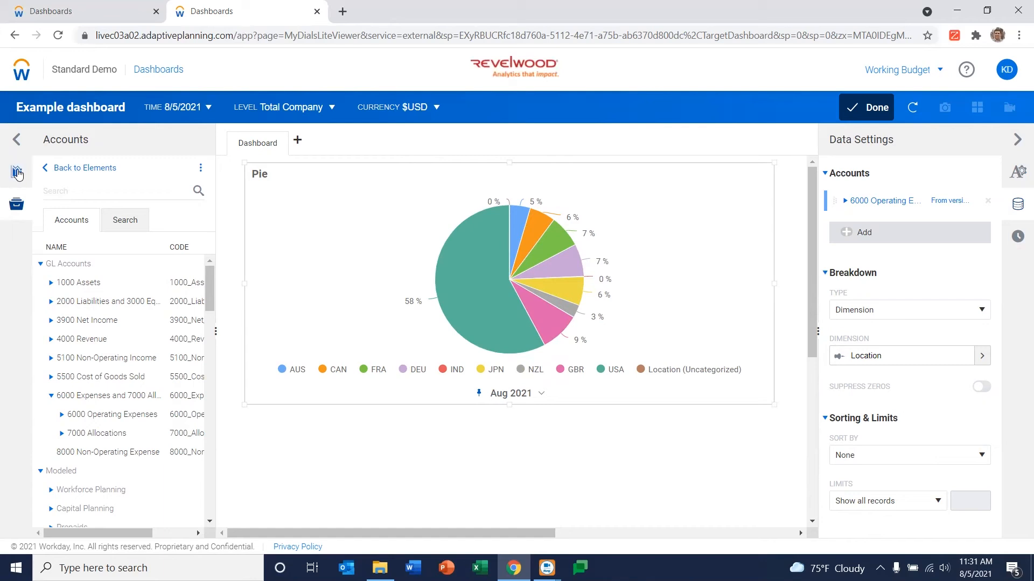
# - Place a KPI tile below the pie and set it to Gross Margin % from Metric accounts
pyautogui.click(16, 185)
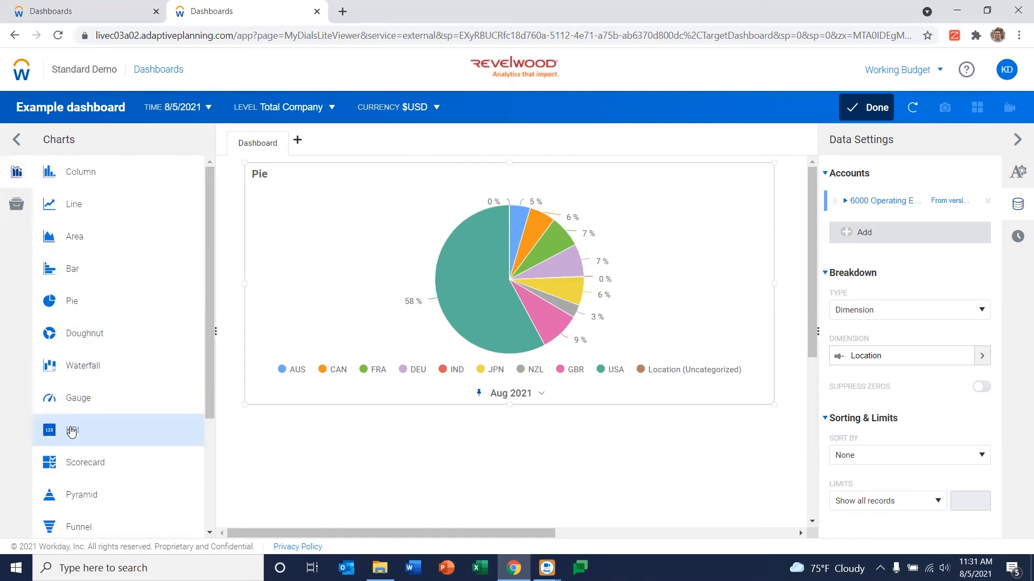
pyautogui.moveTo(71, 430); pyautogui.dragTo(317, 446)
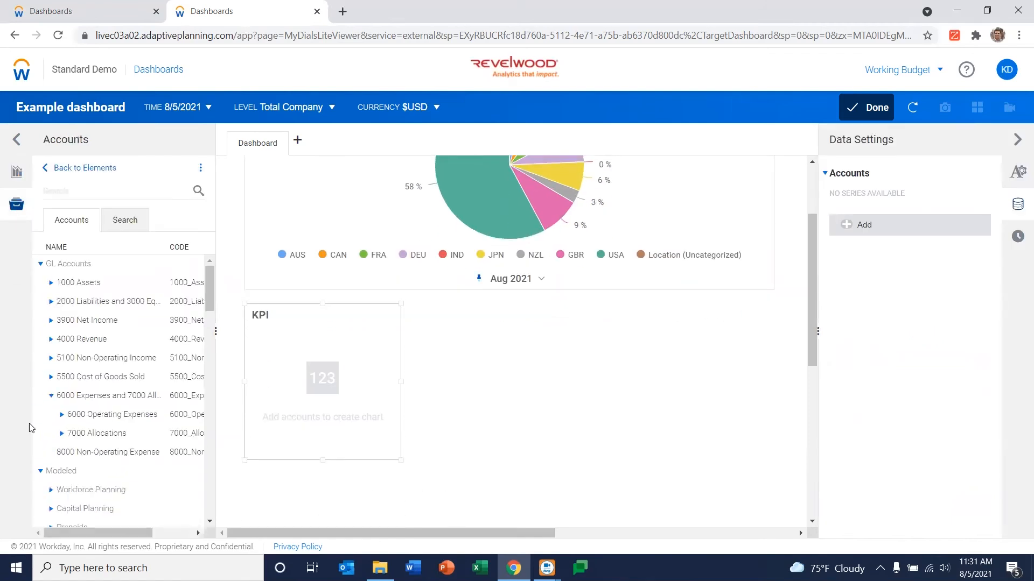
pyautogui.scroll(-3)
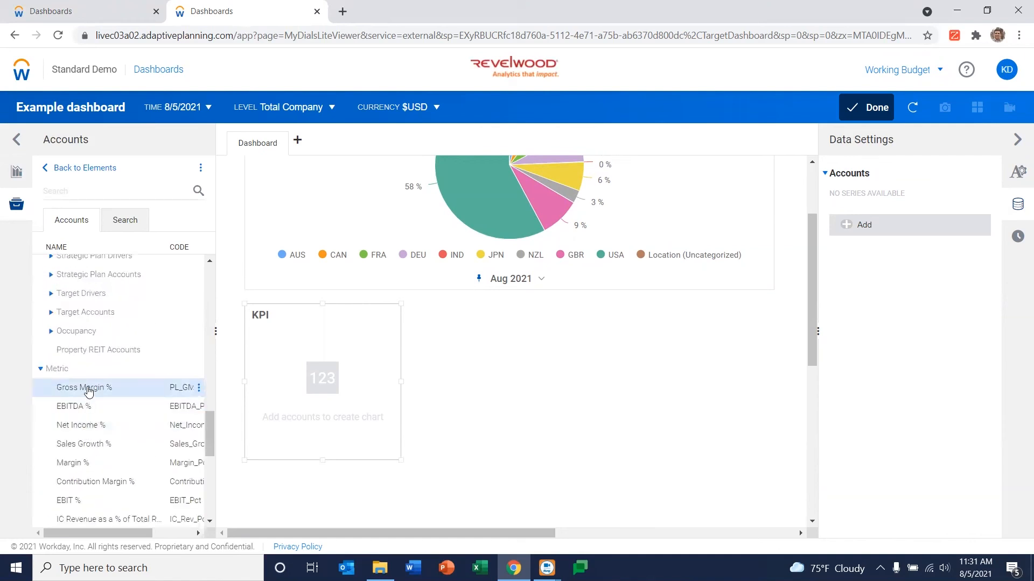
pyautogui.click(84, 388)
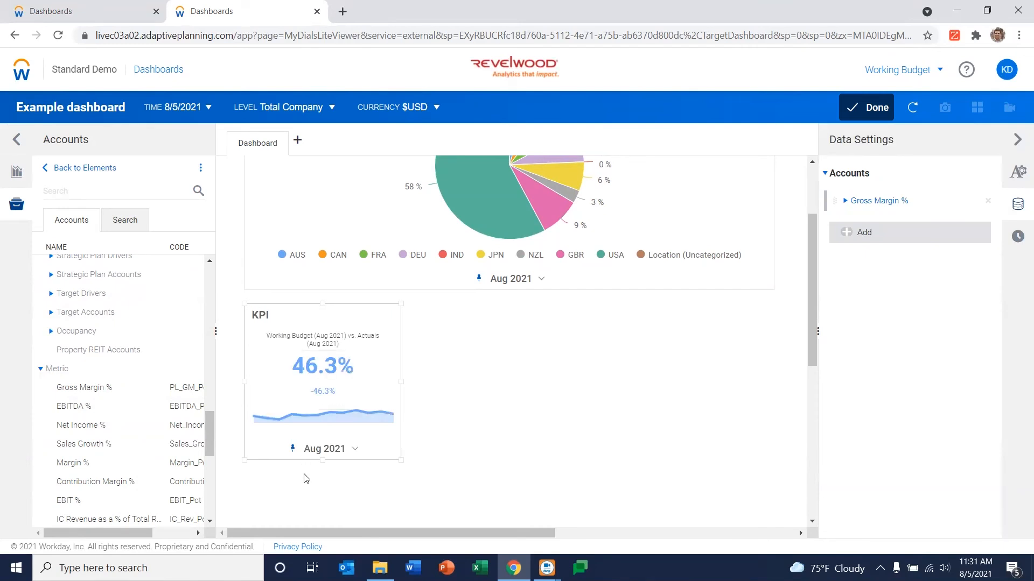
pyautogui.moveTo(15, 171)
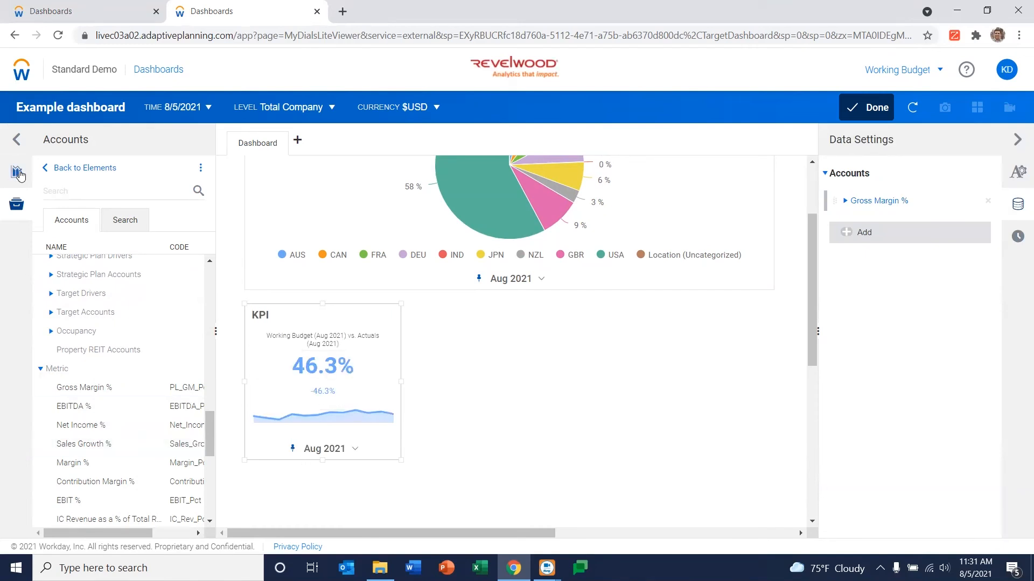
# - Place a Line chart beside the KPI showing 4000 Revenue, broken down by the Location dimension
pyautogui.click(15, 172)
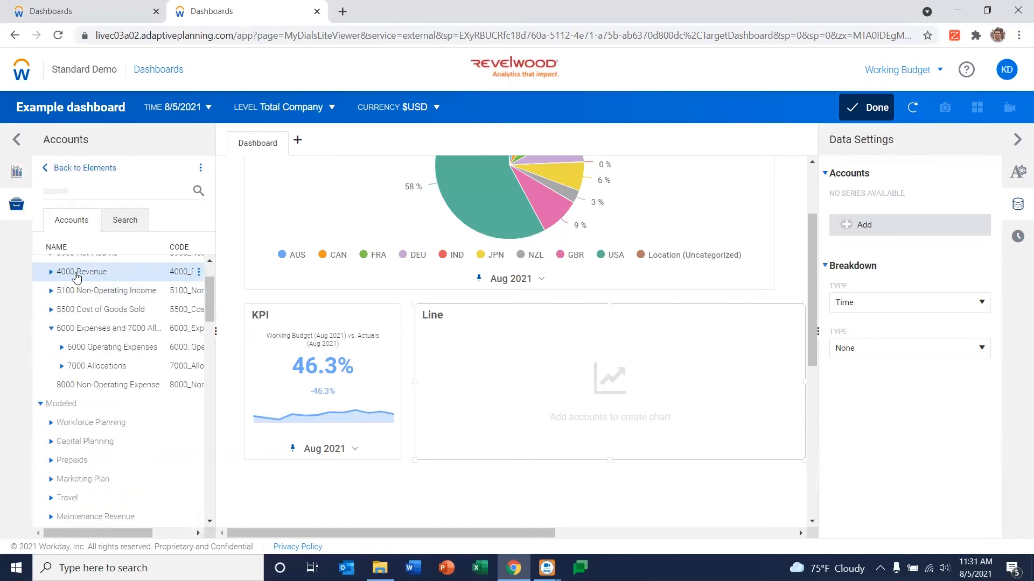
pyautogui.click(78, 273)
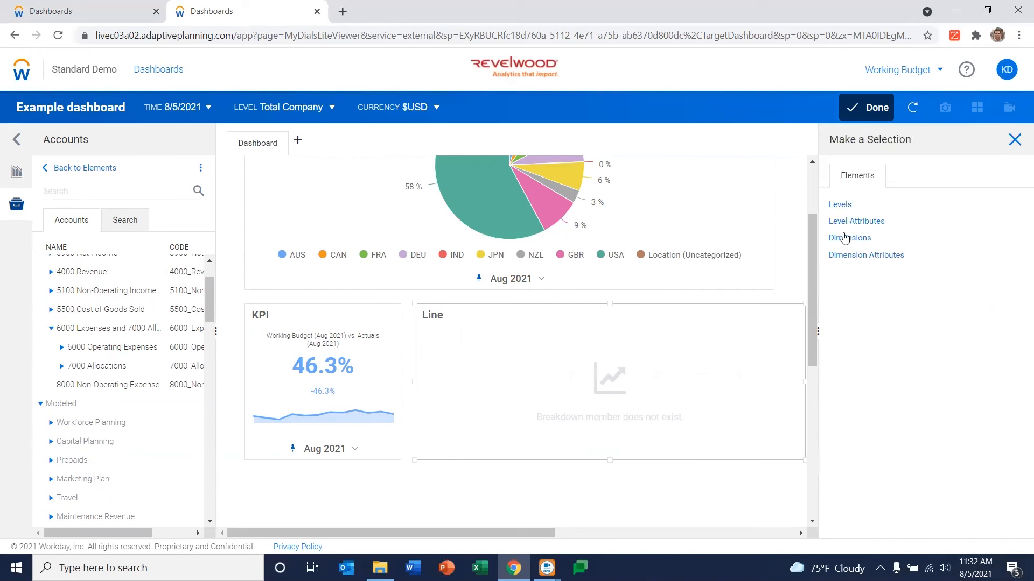
pyautogui.click(850, 238)
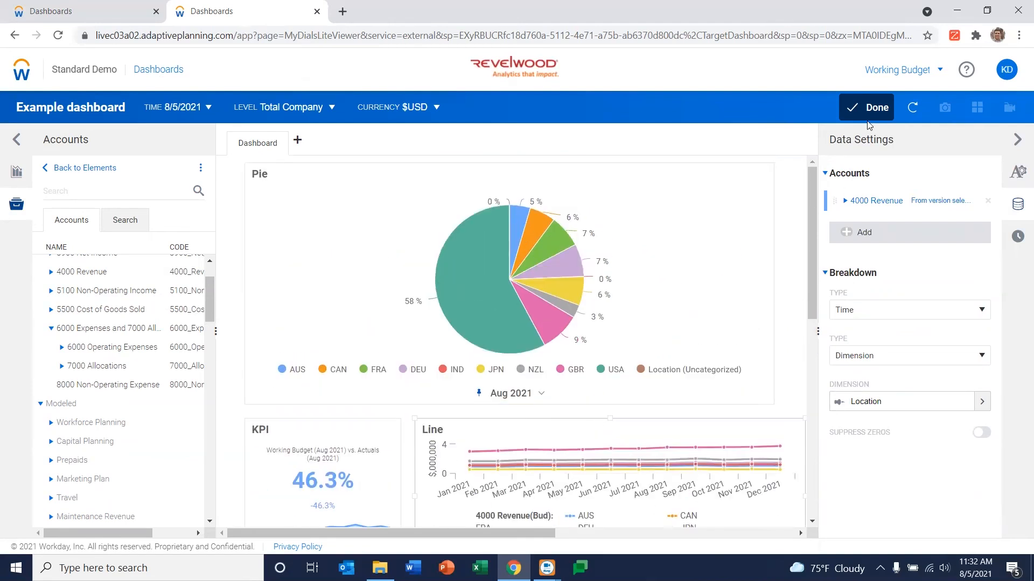
# - Exit edit mode via Done, then bring up the drill menu on the pie's USA slice
pyautogui.click(865, 107)
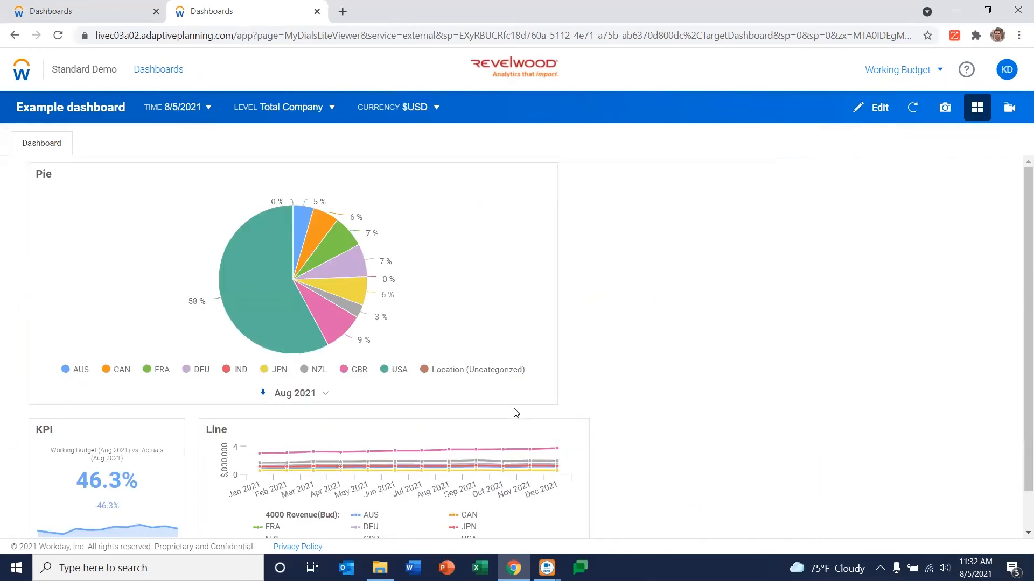
pyautogui.moveTo(518, 420)
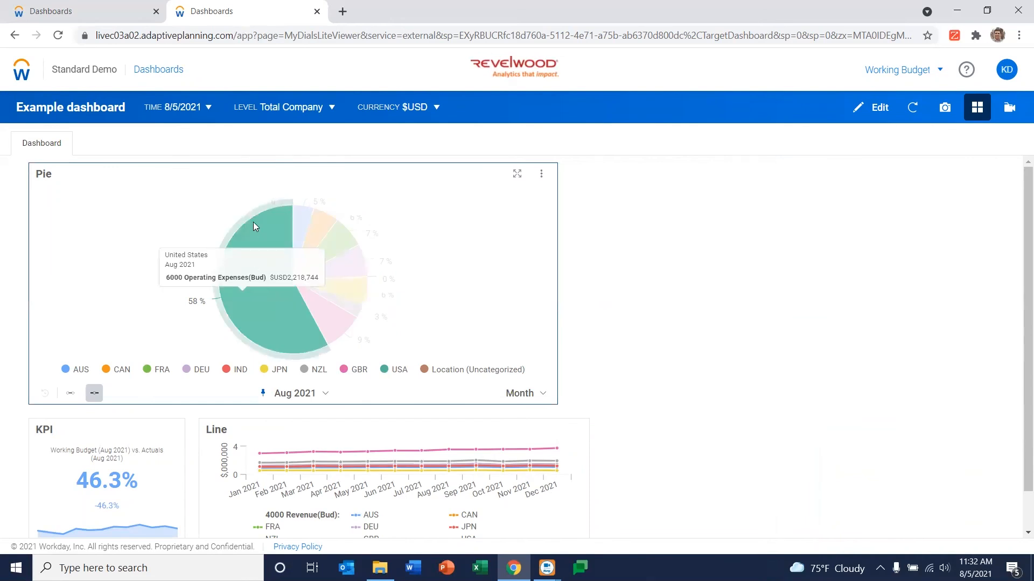
pyautogui.rightClick(271, 212)
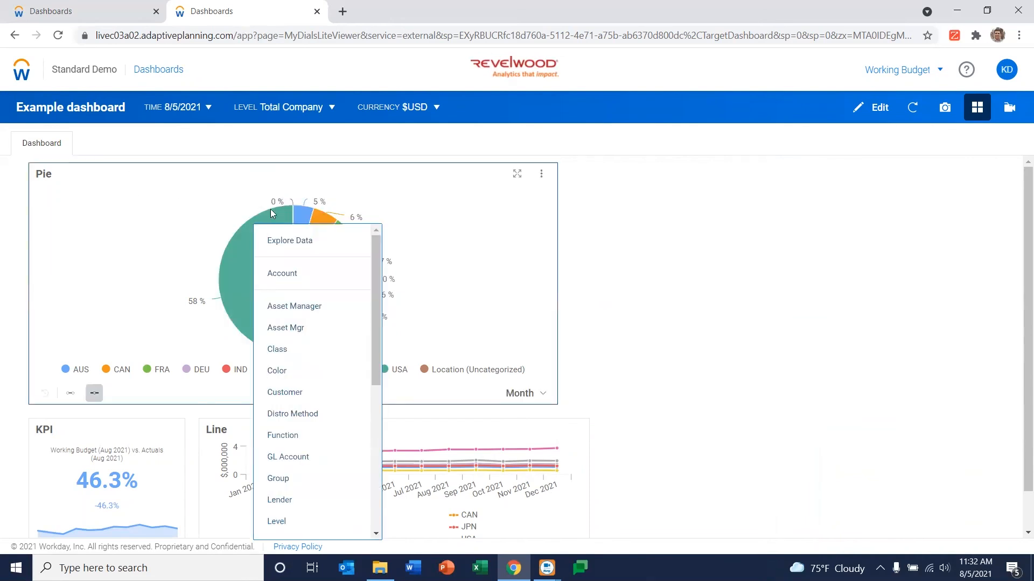
pyautogui.moveTo(295, 343)
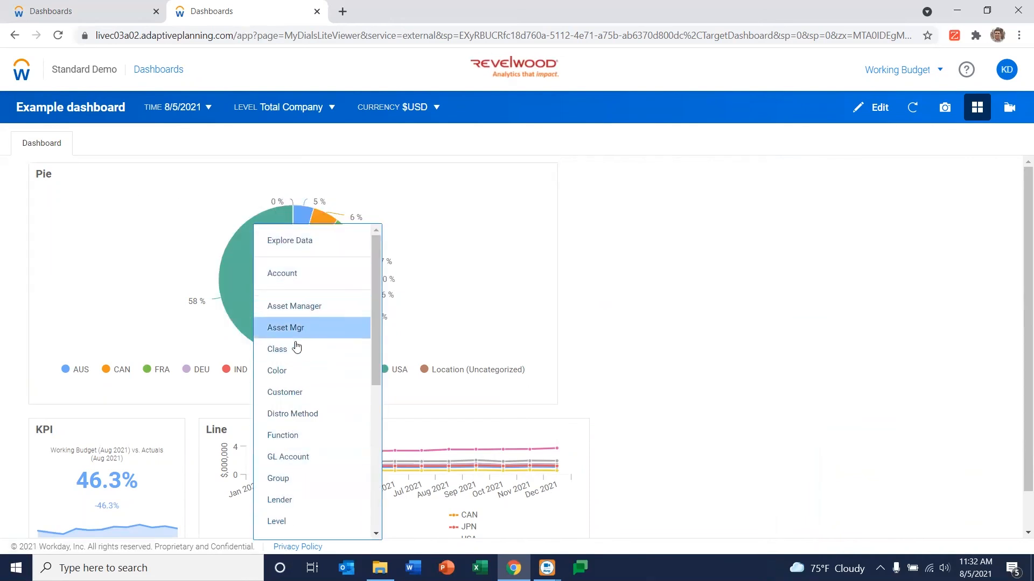
pyautogui.moveTo(289, 440)
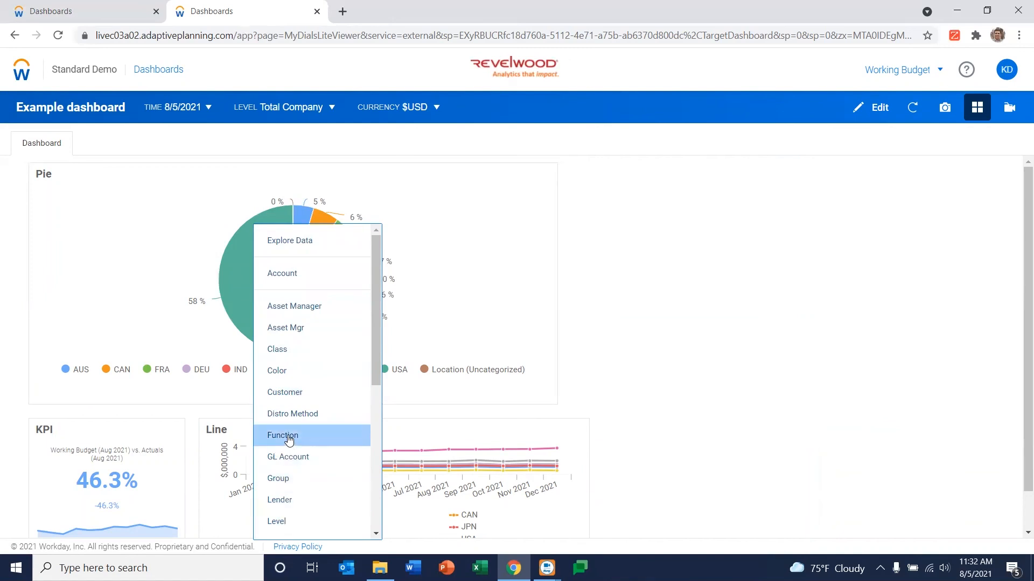
pyautogui.moveTo(294, 312)
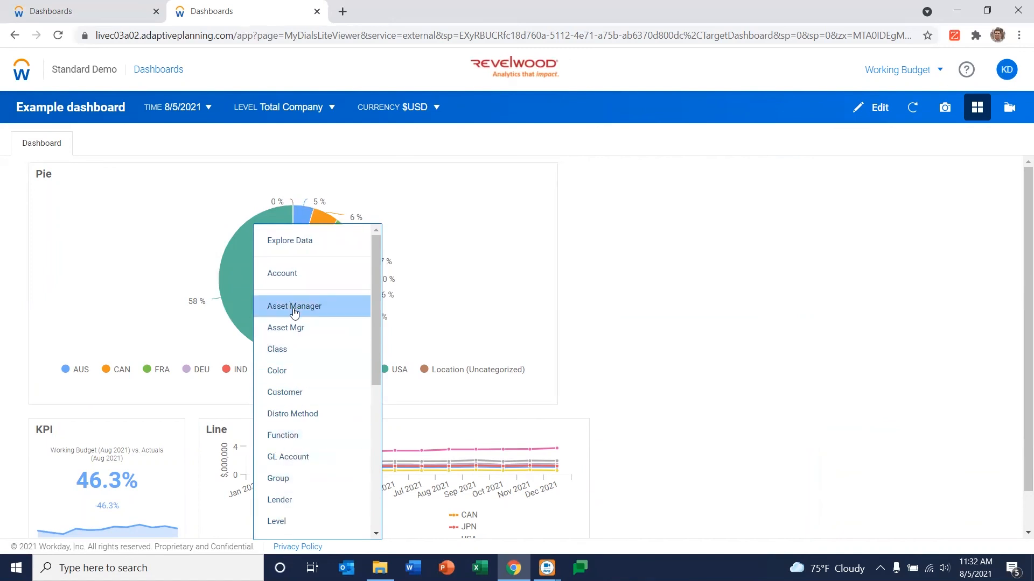
pyautogui.moveTo(300, 250)
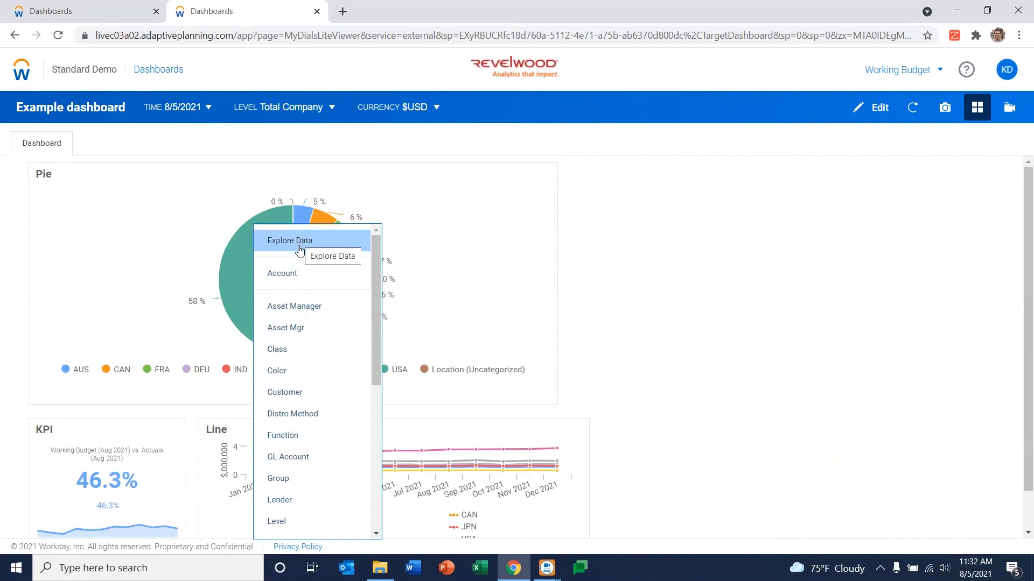
pyautogui.moveTo(299, 253)
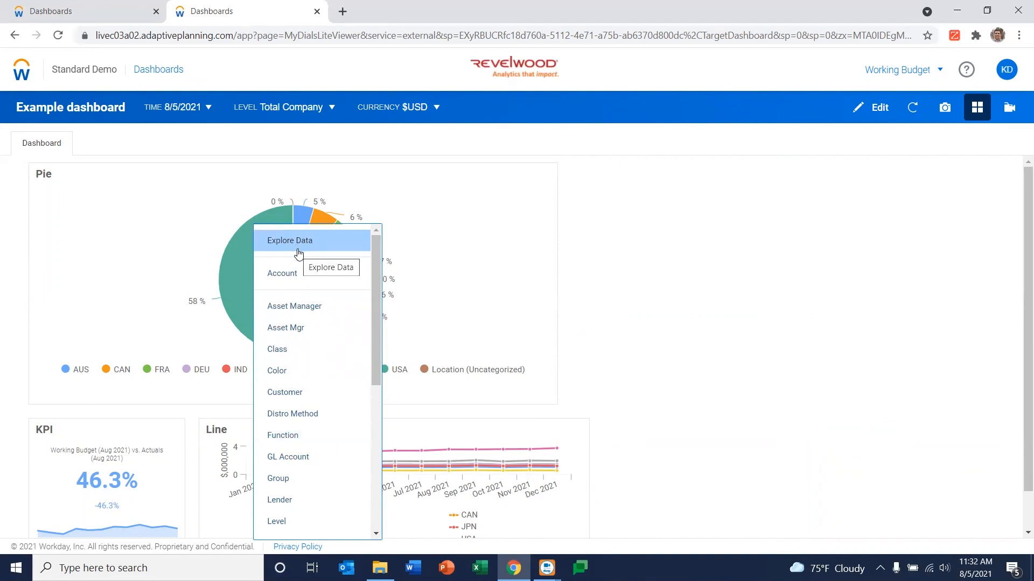